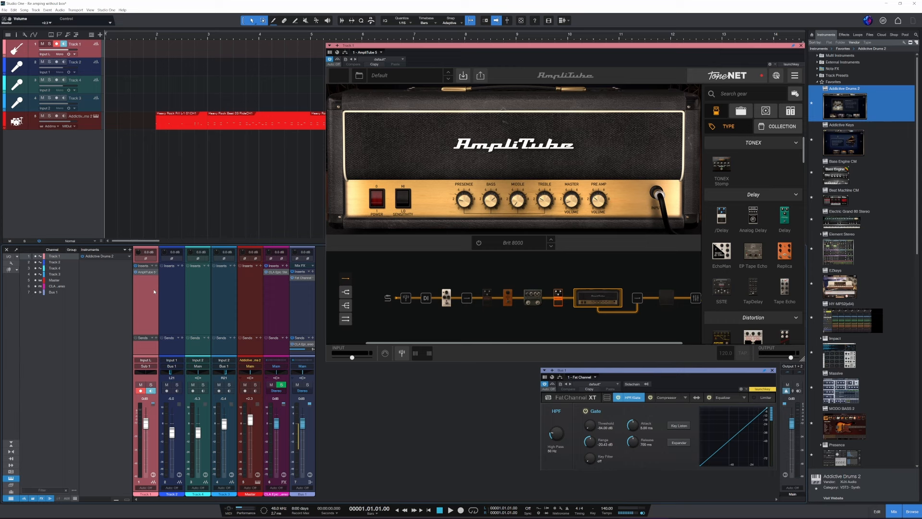
{"action": "mouse_move", "coordinate": [263, 298]}
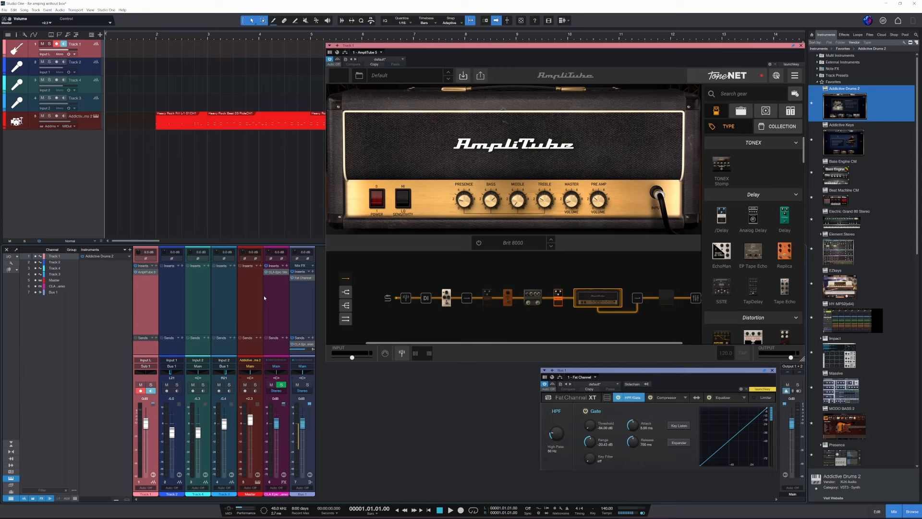
{"action": "mouse_move", "coordinate": [163, 292]}
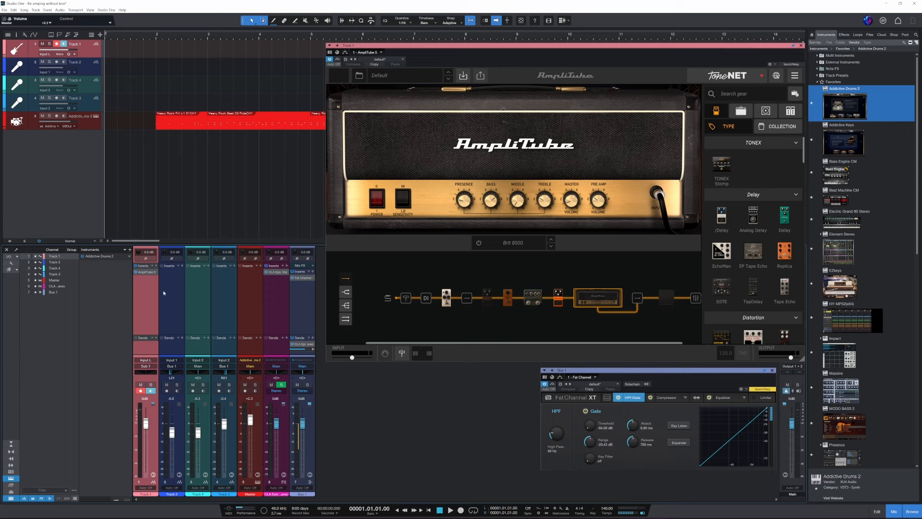
{"action": "mouse_move", "coordinate": [156, 294]}
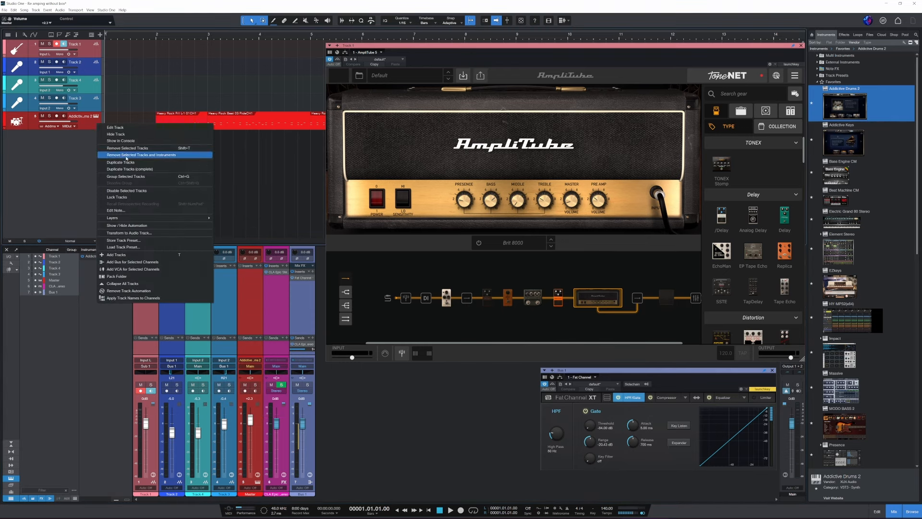
Remove every track and its instrument, then bring up the Song menu
{"action": "left_click", "coordinate": [142, 154]}
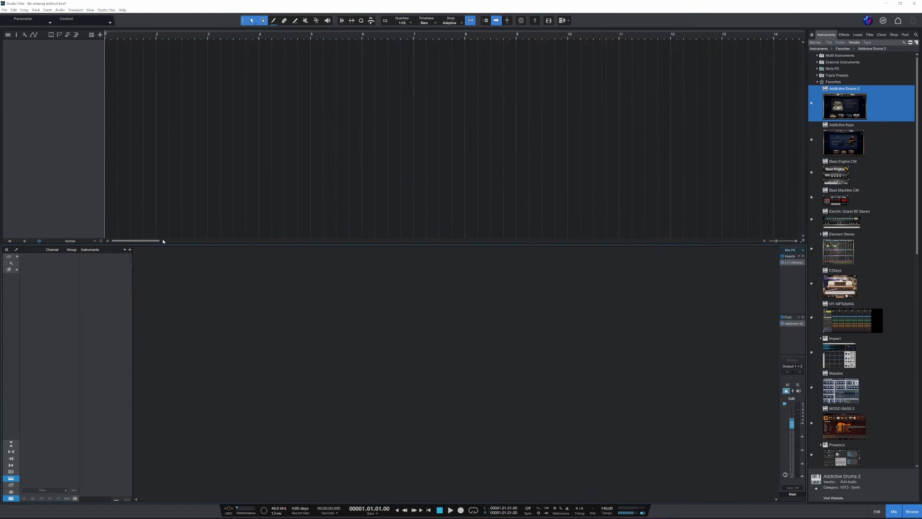
{"action": "left_click", "coordinate": [24, 10]}
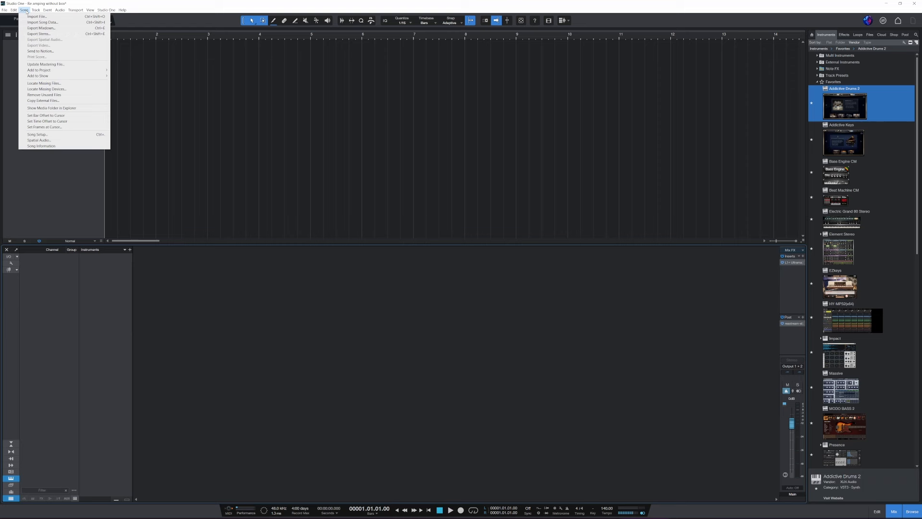
{"action": "mouse_move", "coordinate": [47, 89]}
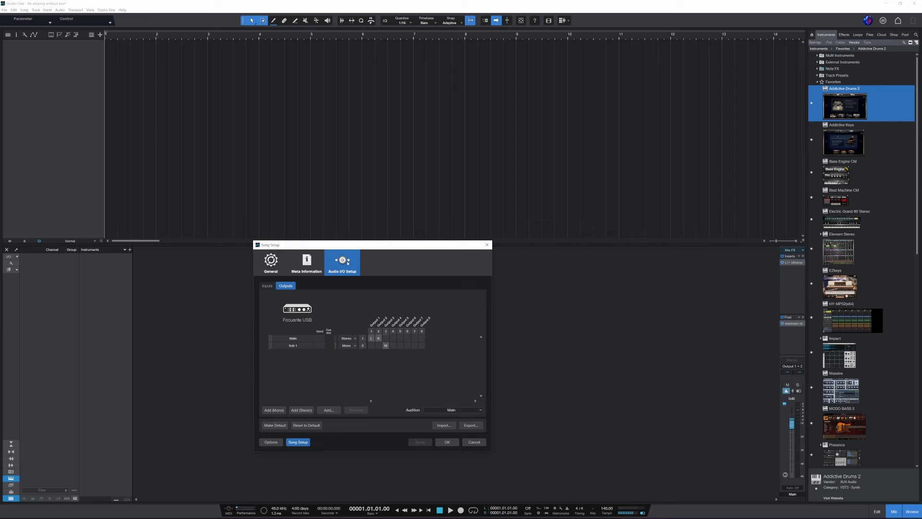
{"action": "mouse_move", "coordinate": [344, 282]}
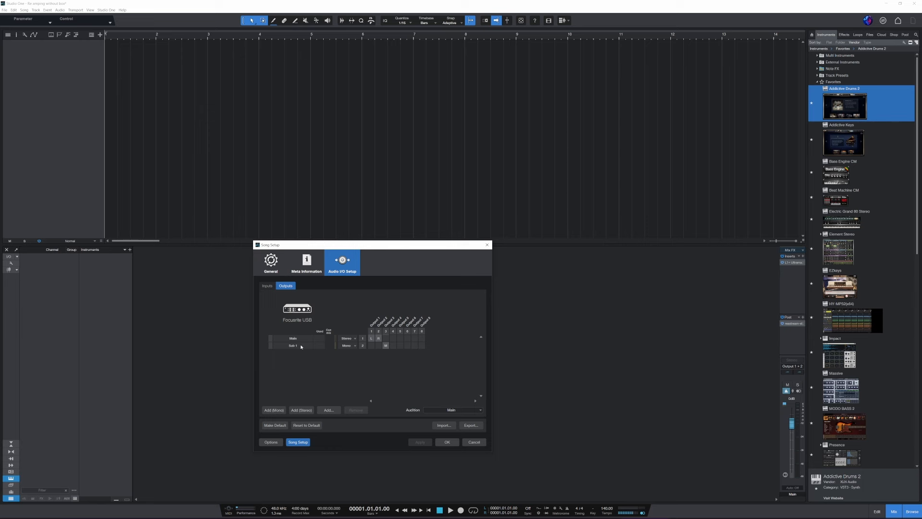
{"action": "mouse_move", "coordinate": [387, 321]}
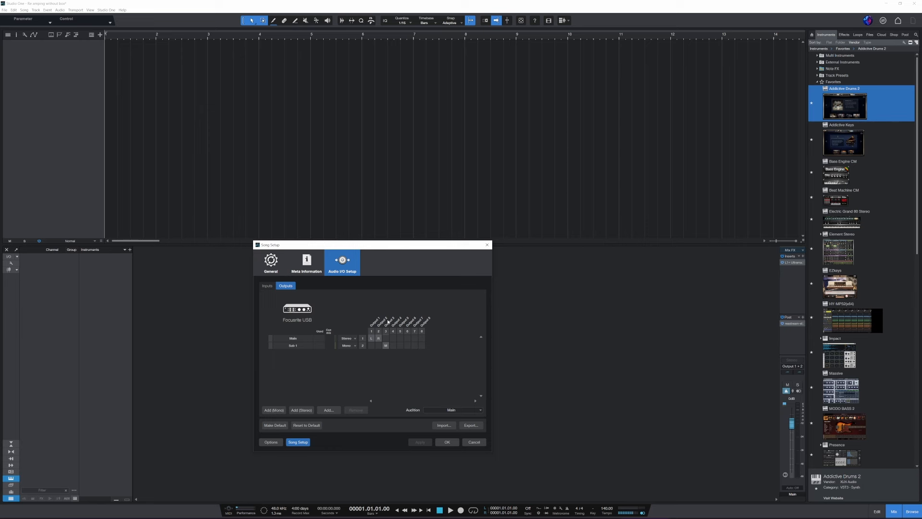
{"action": "mouse_move", "coordinate": [386, 330]}
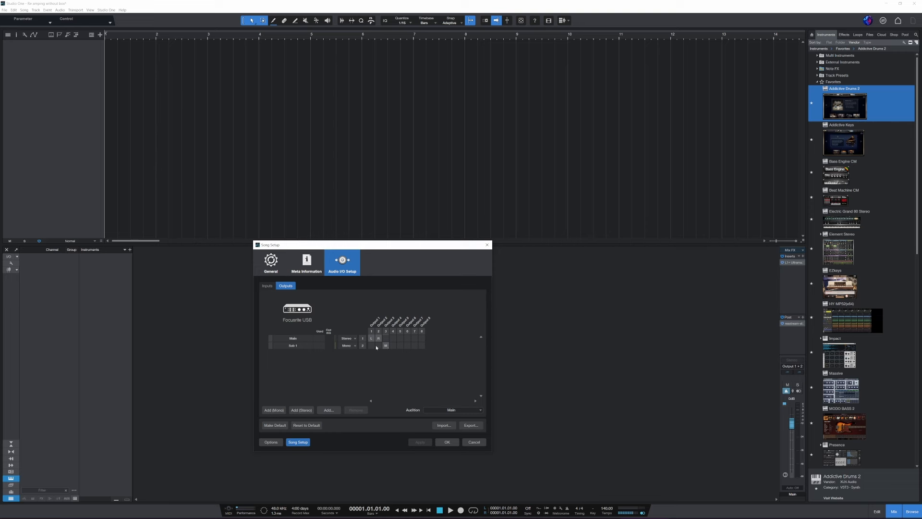
Remove the Sub 1 output, add a mono output, and rename it
{"action": "left_click", "coordinate": [296, 345]}
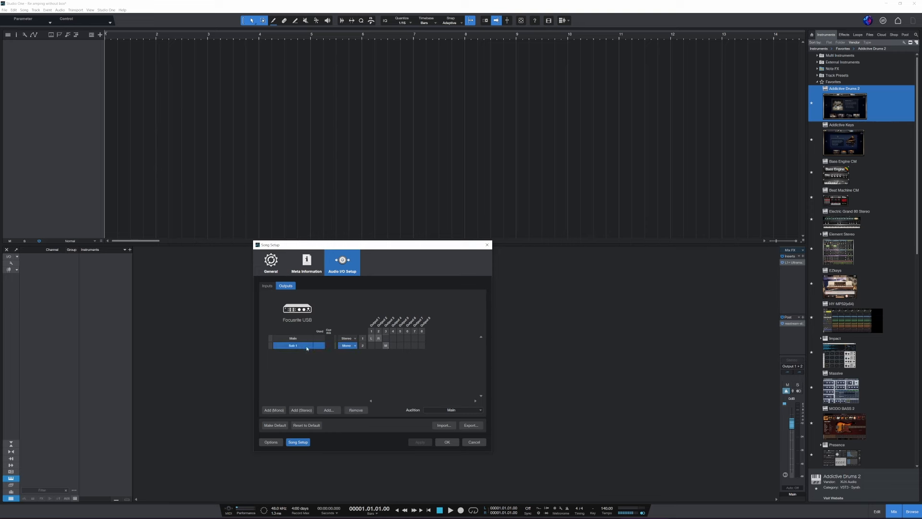
{"action": "left_click", "coordinate": [356, 410]}
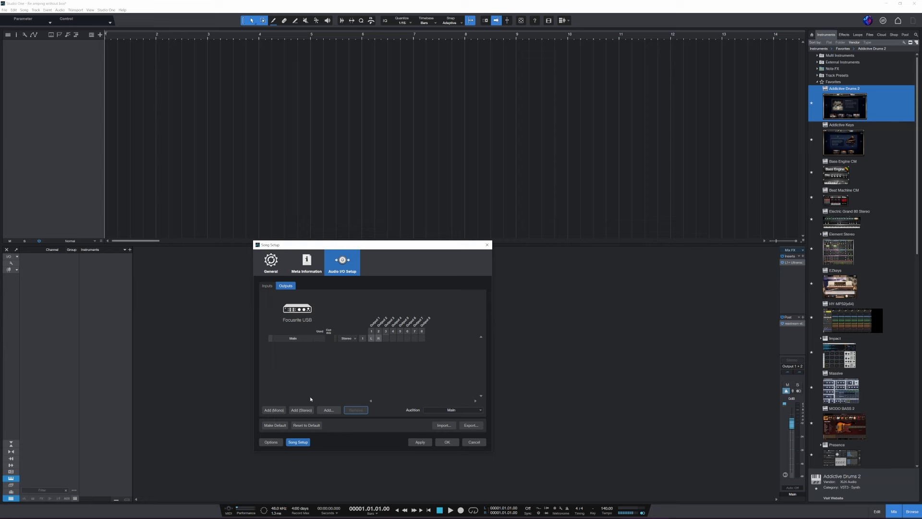
{"action": "left_click", "coordinate": [273, 409]}
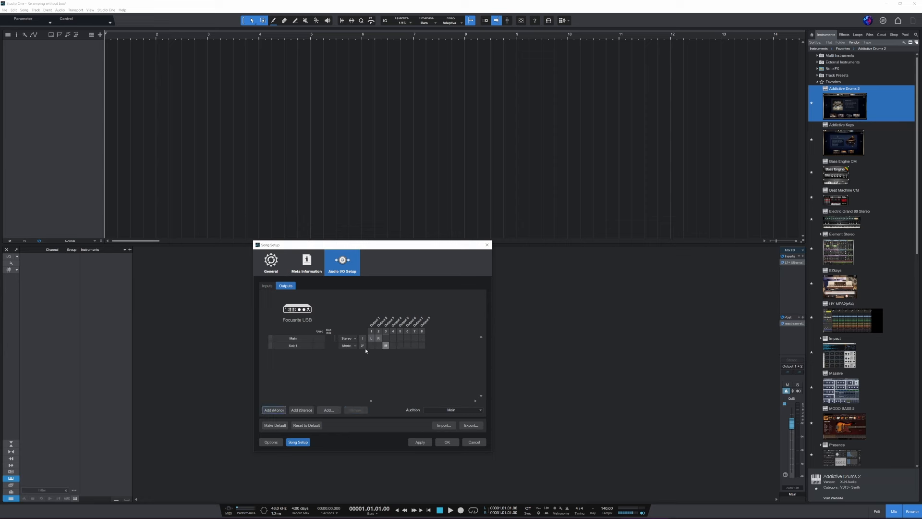
{"action": "mouse_move", "coordinate": [298, 350]}
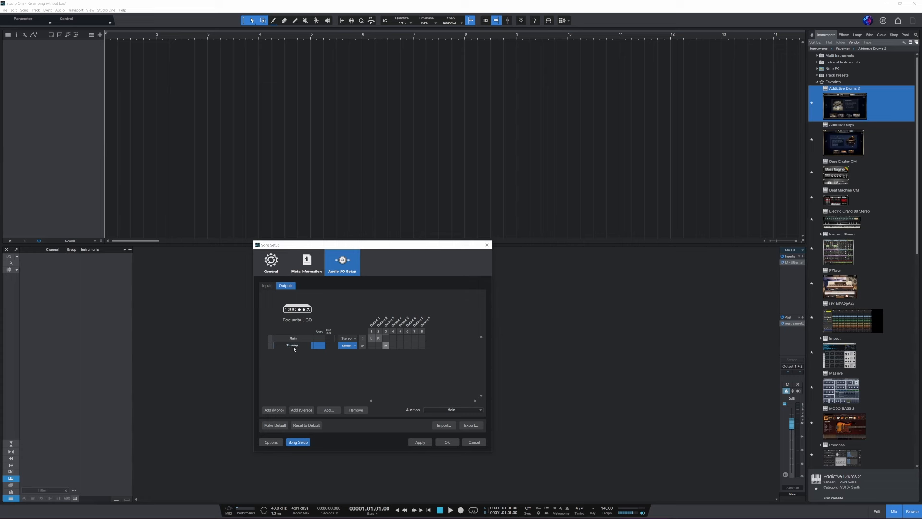
{"action": "left_click", "coordinate": [292, 345]}
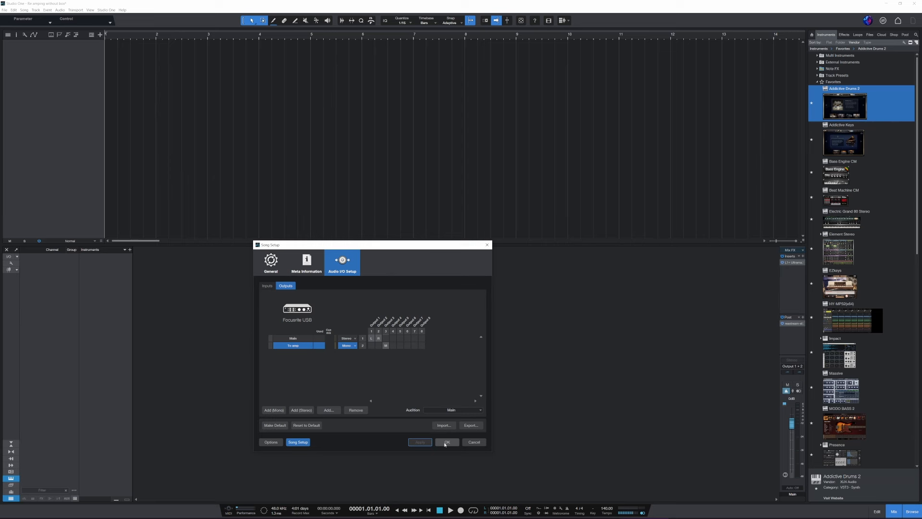
Review the Inputs tab, then confirm Song Setup with OK
{"action": "left_click", "coordinate": [266, 285]}
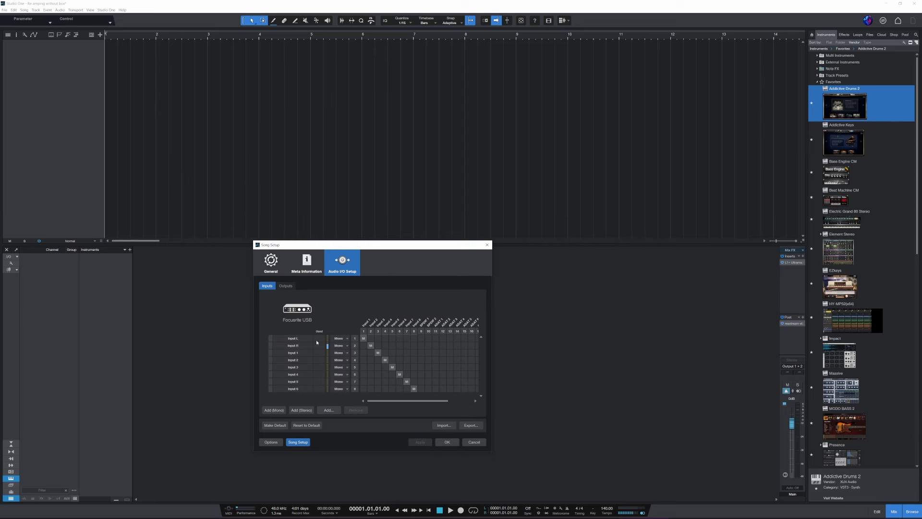
{"action": "mouse_move", "coordinate": [388, 376]}
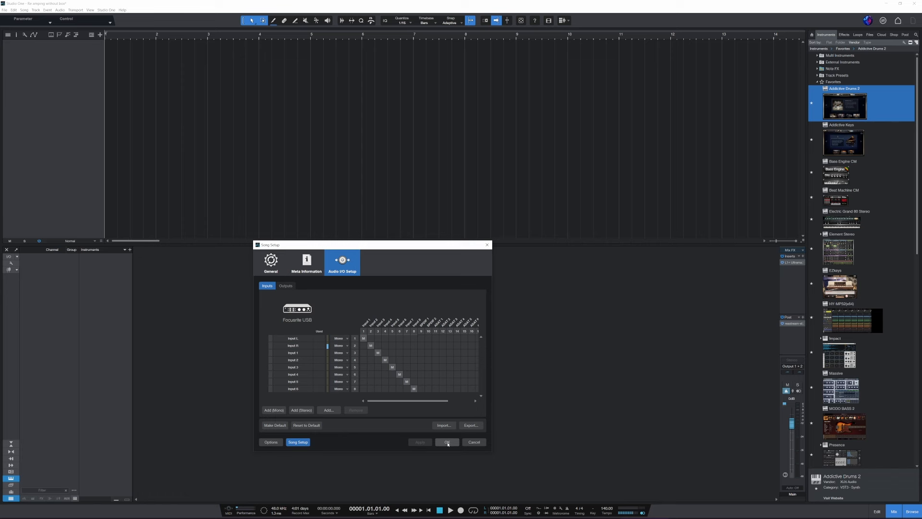
{"action": "left_click", "coordinate": [447, 441]}
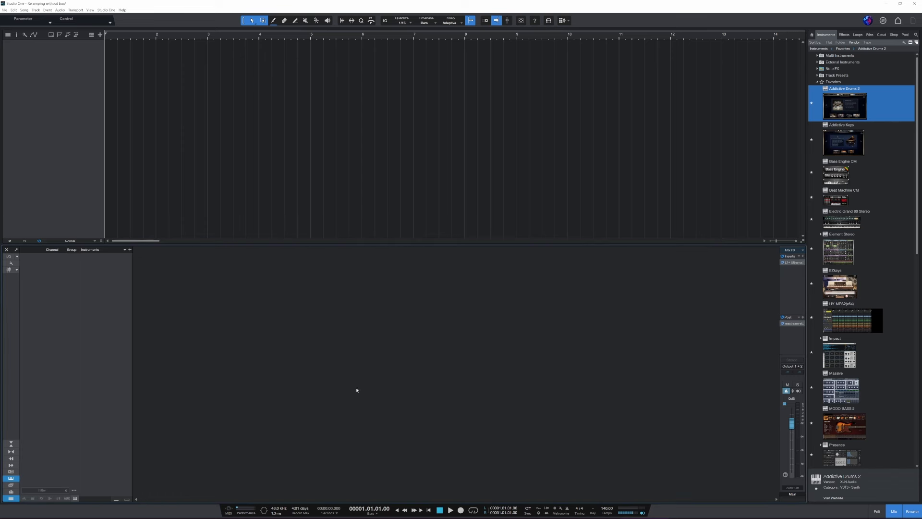
{"action": "mouse_move", "coordinate": [63, 62]}
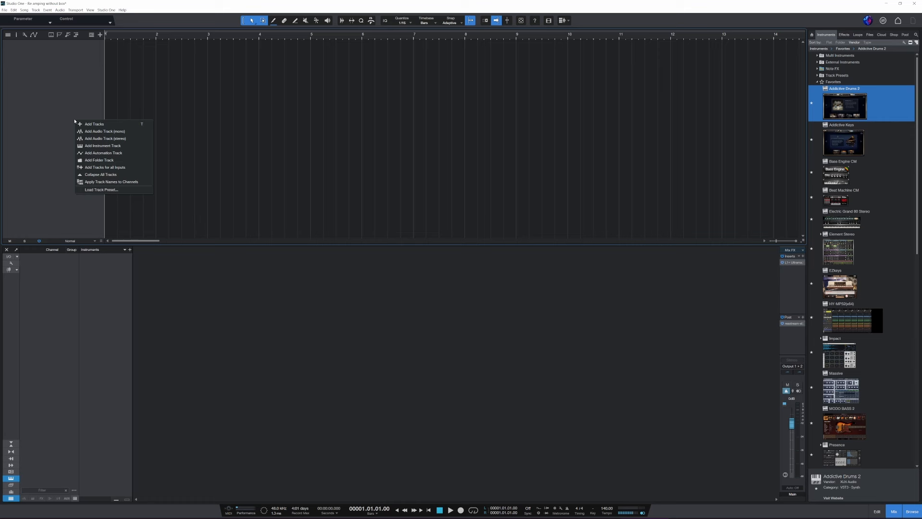
{"action": "mouse_move", "coordinate": [105, 139]}
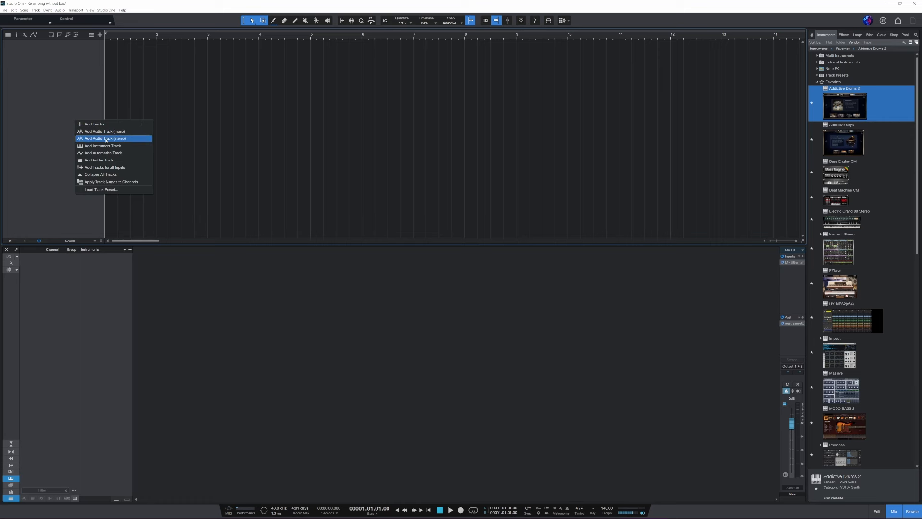
Add a stereo audio track, Track 1, taking audio from Input L
{"action": "left_click", "coordinate": [104, 139]}
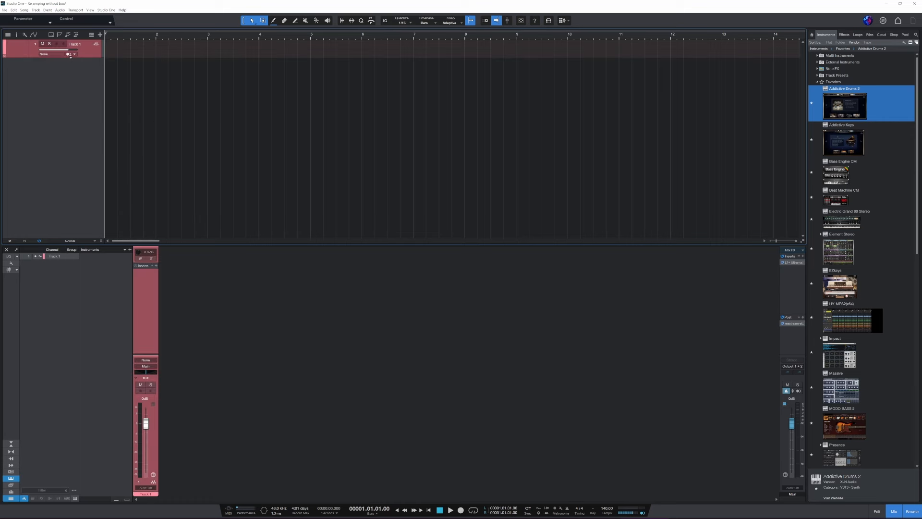
{"action": "left_click", "coordinate": [73, 53]}
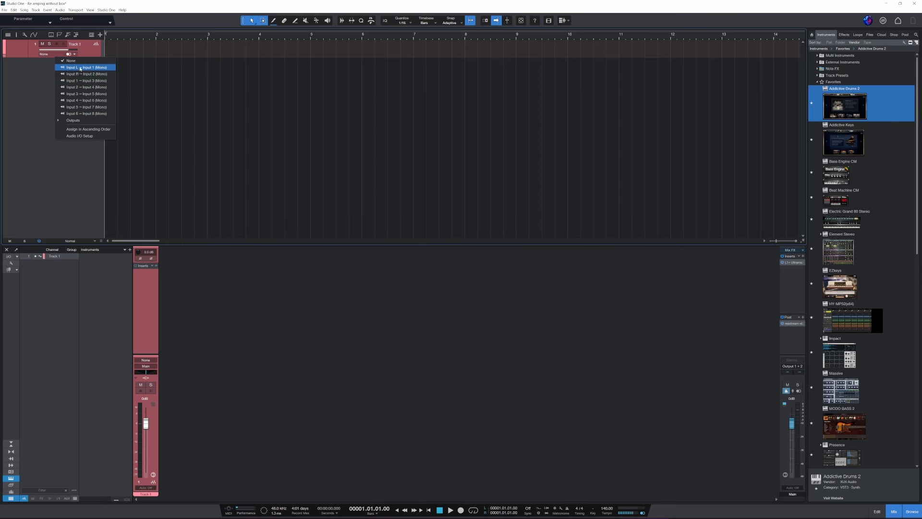
{"action": "mouse_move", "coordinate": [87, 68]}
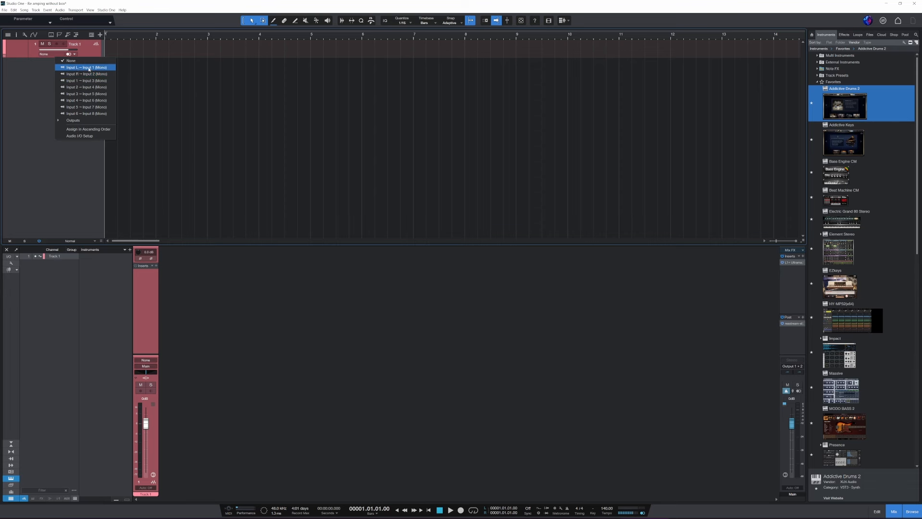
{"action": "left_click", "coordinate": [85, 66]}
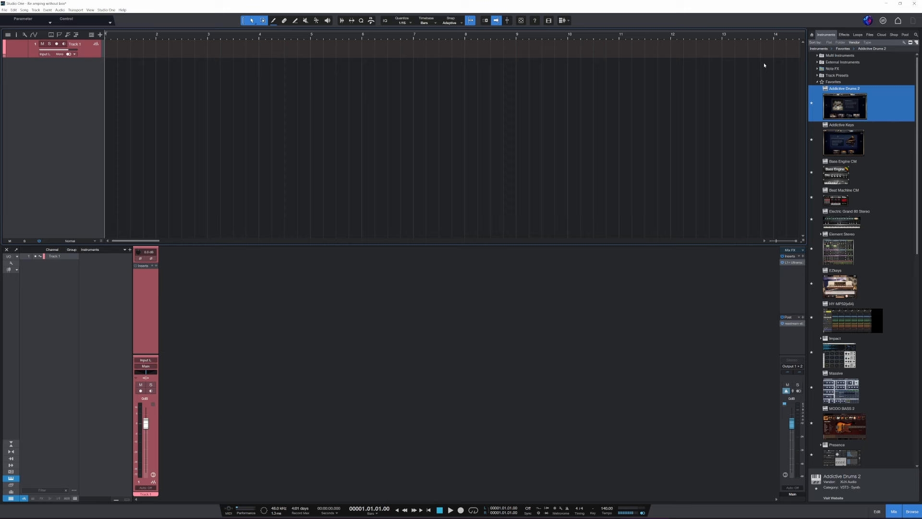
{"action": "mouse_move", "coordinate": [817, 83]}
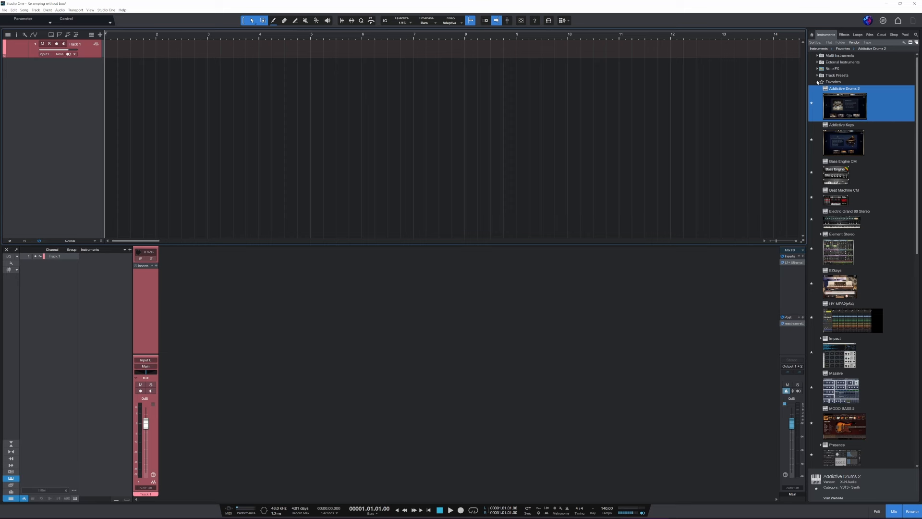
Insert AmpliTube 5 from the Effects browser onto Track 1 and record-arm it
{"action": "left_click", "coordinate": [843, 34]}
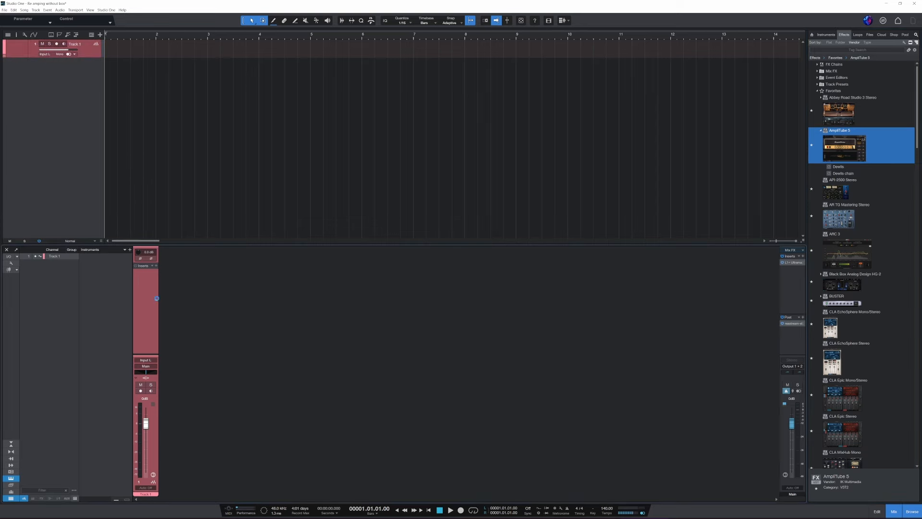
{"action": "double_click", "coordinate": [842, 147]}
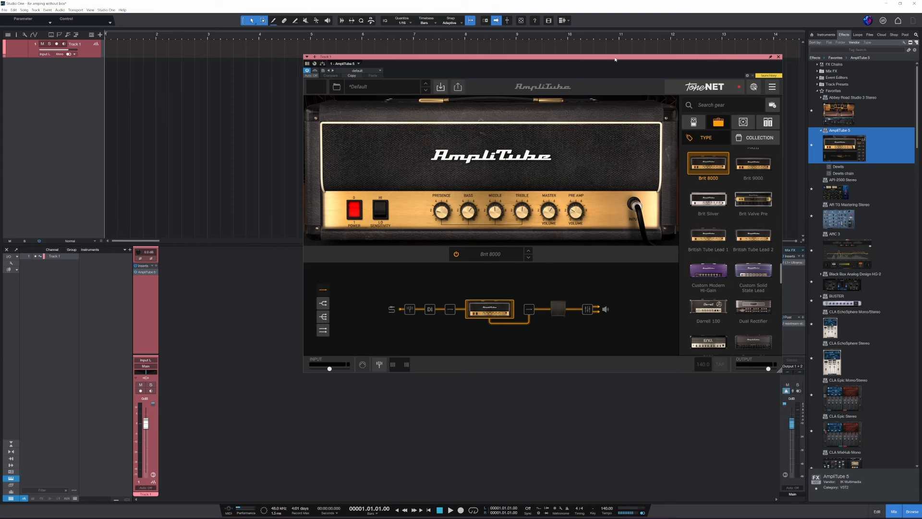
{"action": "mouse_move", "coordinate": [615, 58]}
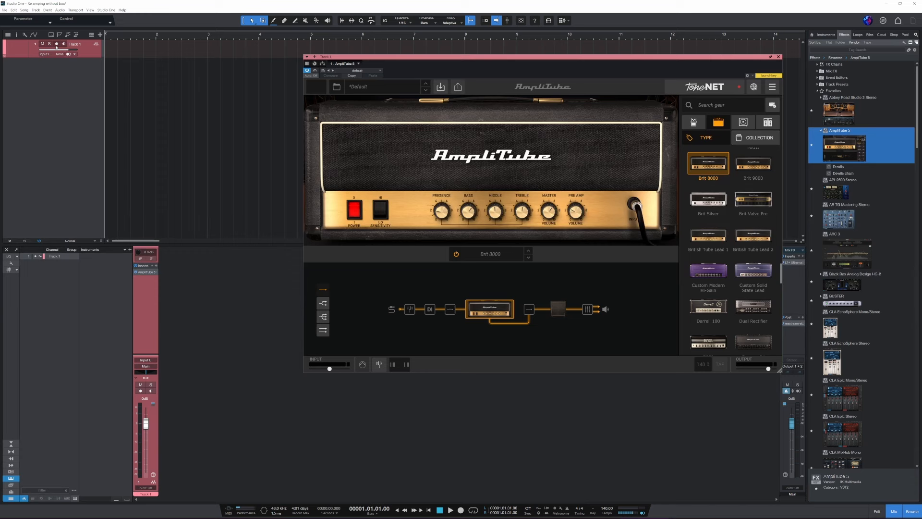
{"action": "left_click", "coordinate": [63, 44]}
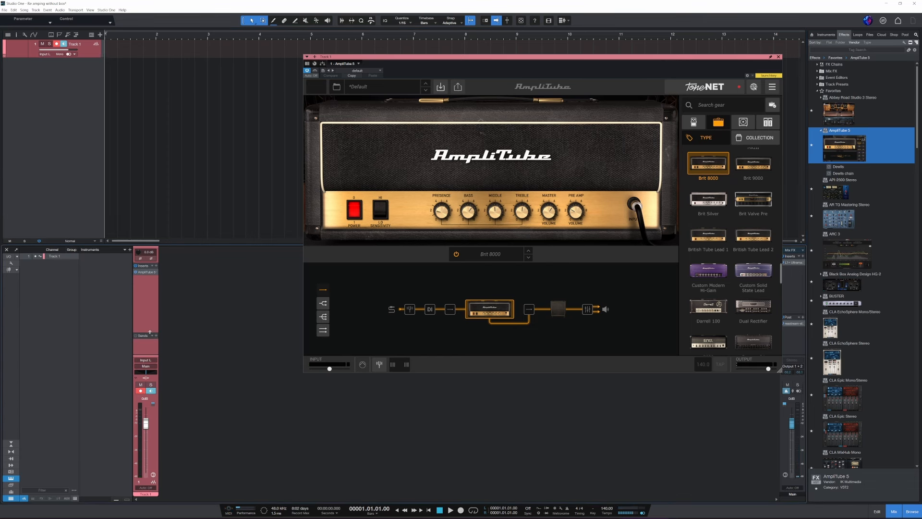
Change Track 1's mixer output from Main to To amp
{"action": "left_click", "coordinate": [145, 365]}
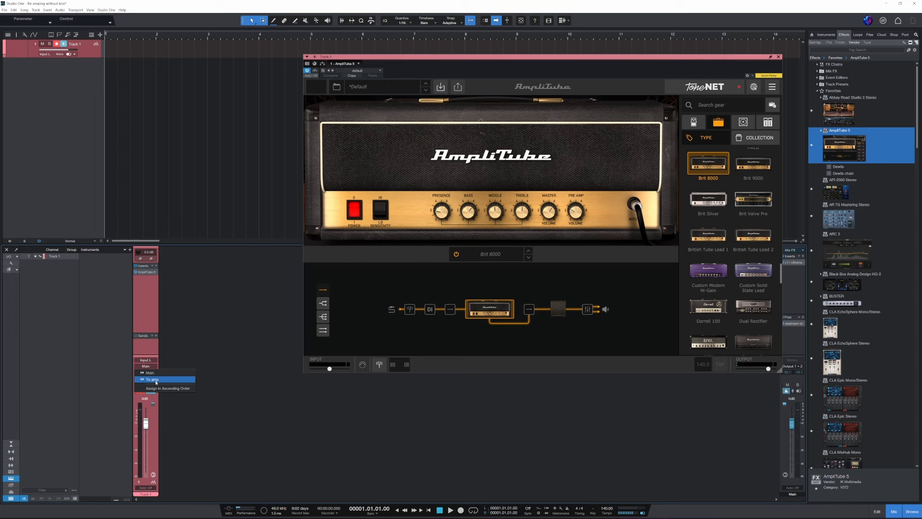
{"action": "left_click", "coordinate": [152, 379]}
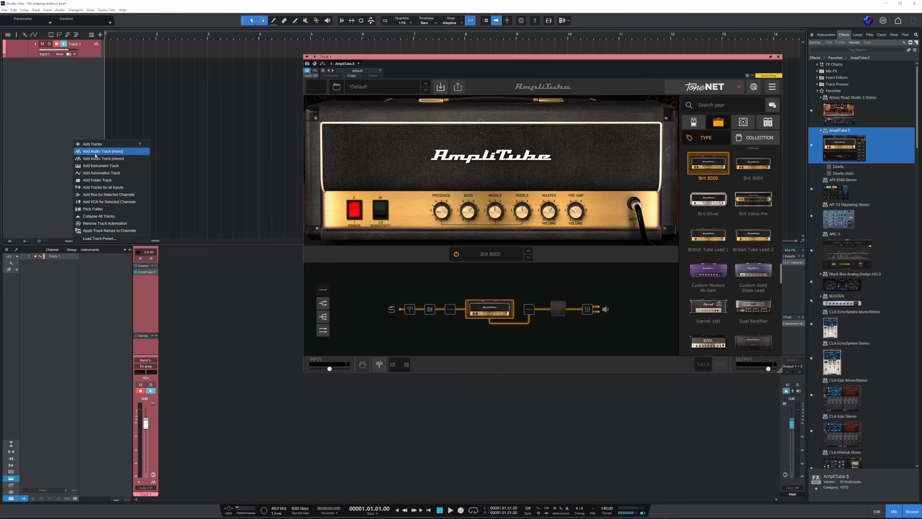
Add mono Tracks 2 and 3, setting Track 3's input to Input 2
{"action": "left_click", "coordinate": [101, 151]}
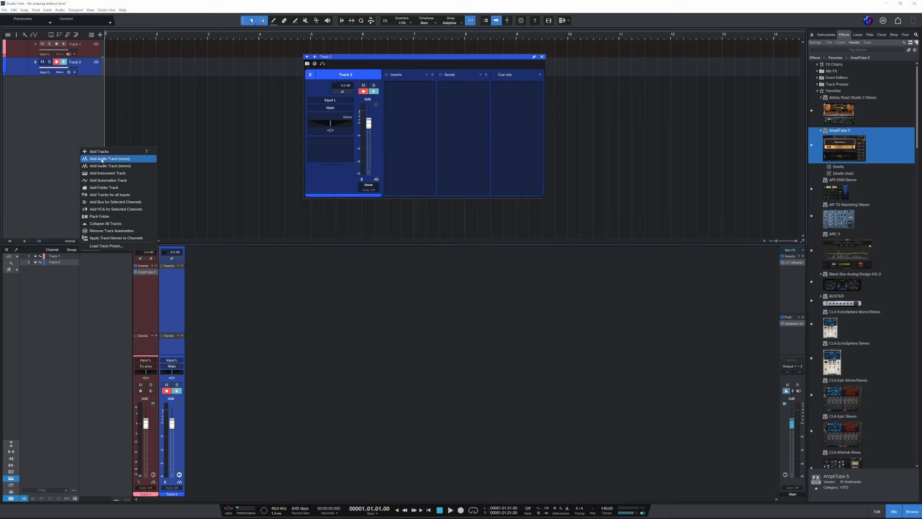
{"action": "left_click", "coordinate": [108, 159]}
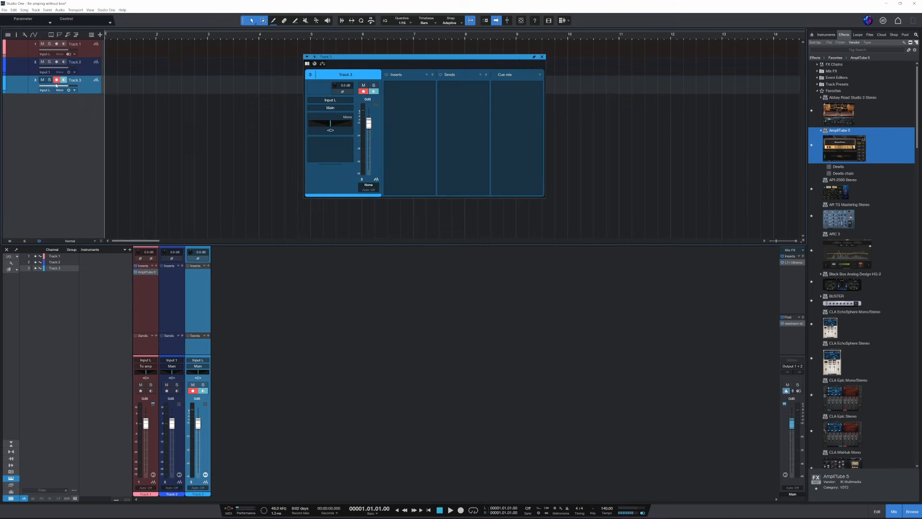
{"action": "left_click", "coordinate": [55, 89]}
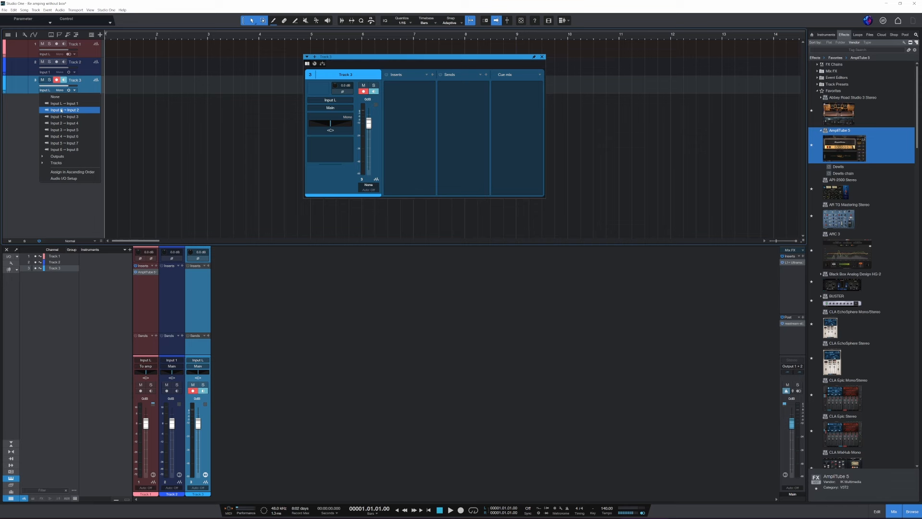
{"action": "left_click", "coordinate": [63, 110]}
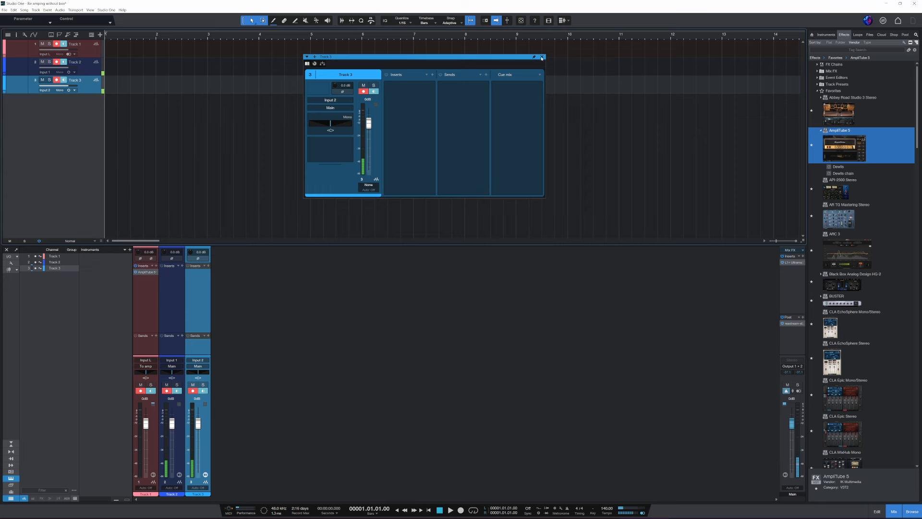
{"action": "left_click", "coordinate": [541, 56]}
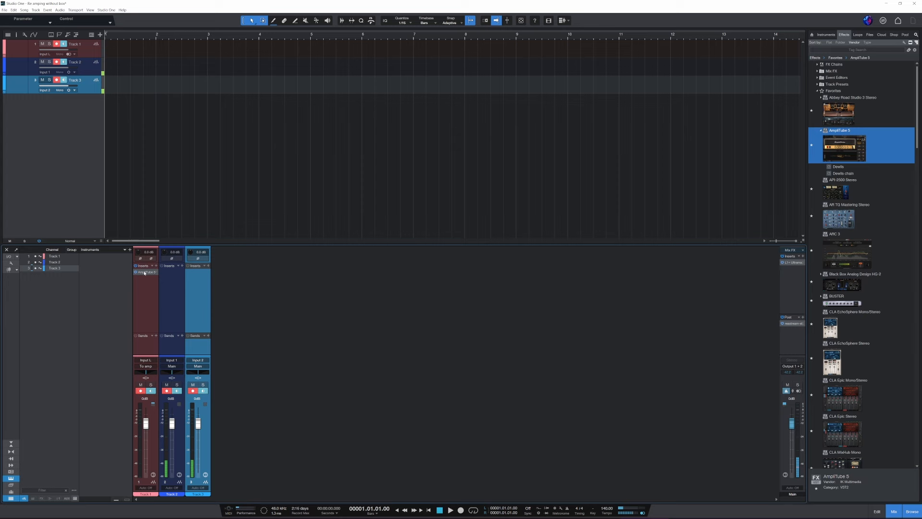
{"action": "mouse_move", "coordinate": [356, 272]}
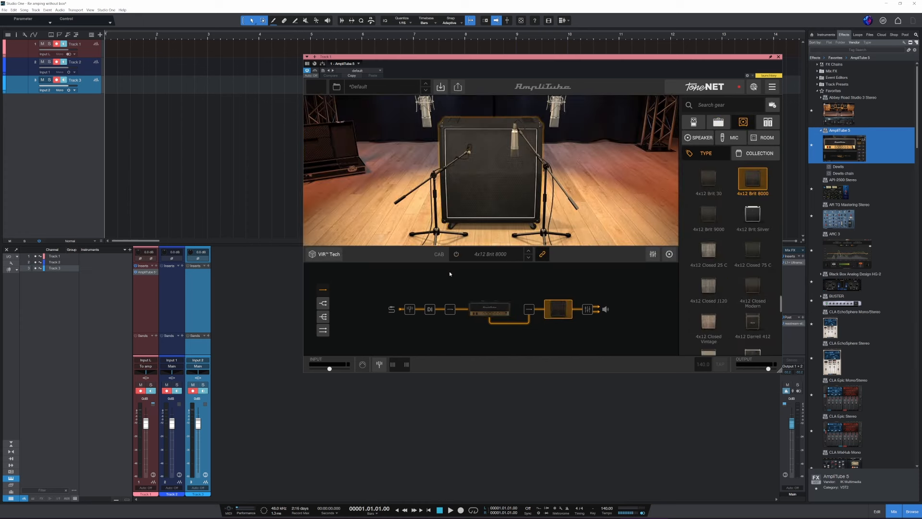
{"action": "mouse_move", "coordinate": [359, 335]}
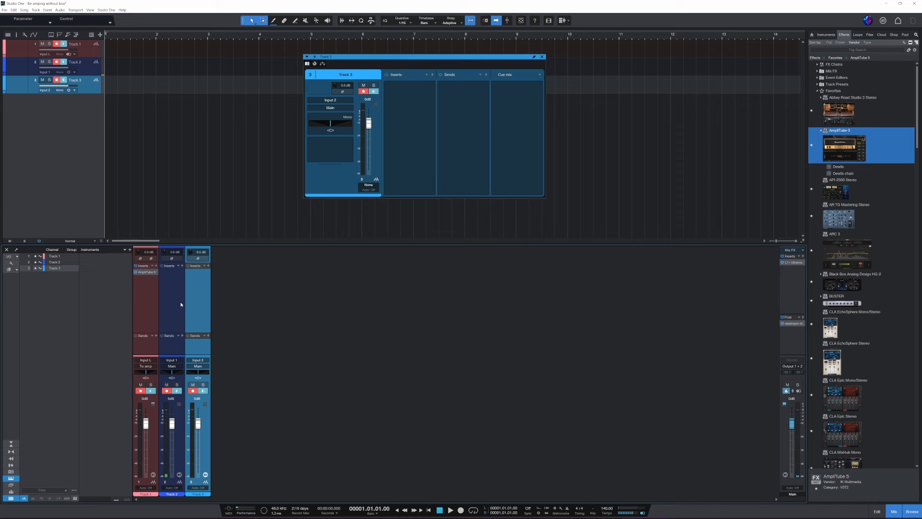
Add Bus 1 fed by the selected Track 2 and close its editor
{"action": "right_click", "coordinate": [171, 300]}
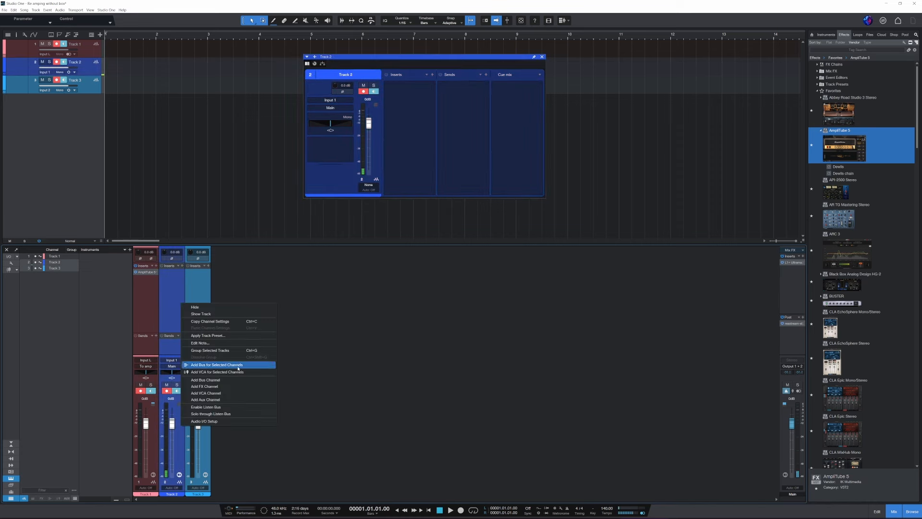
{"action": "left_click", "coordinate": [217, 364]}
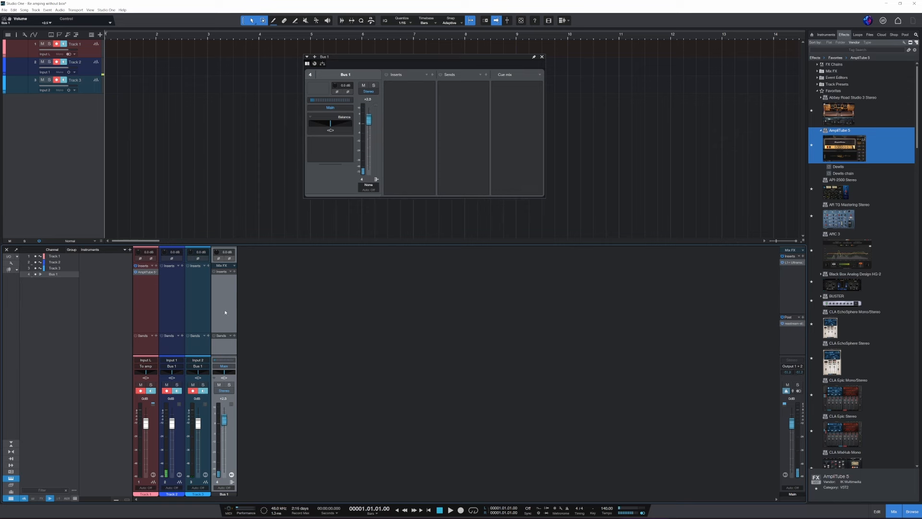
{"action": "left_click", "coordinate": [541, 56]}
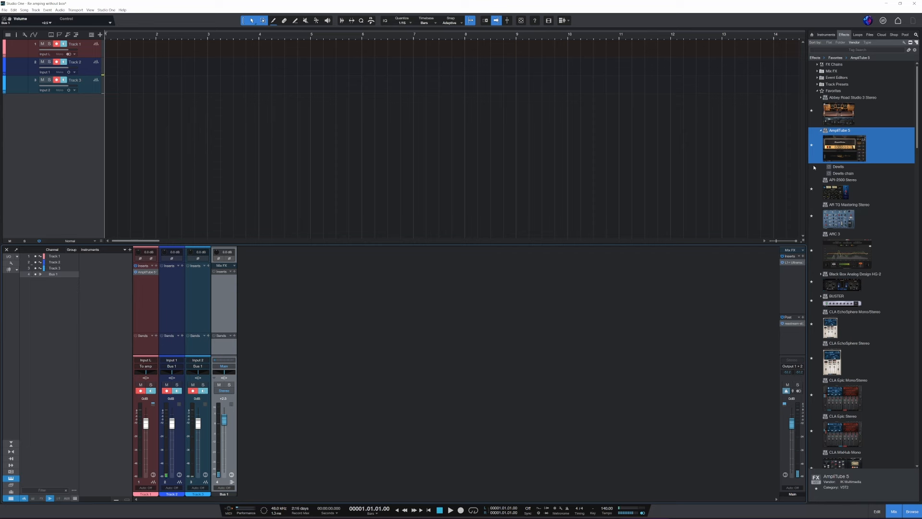
{"action": "scroll", "scroll_direction": "down", "scroll_amount": 3}
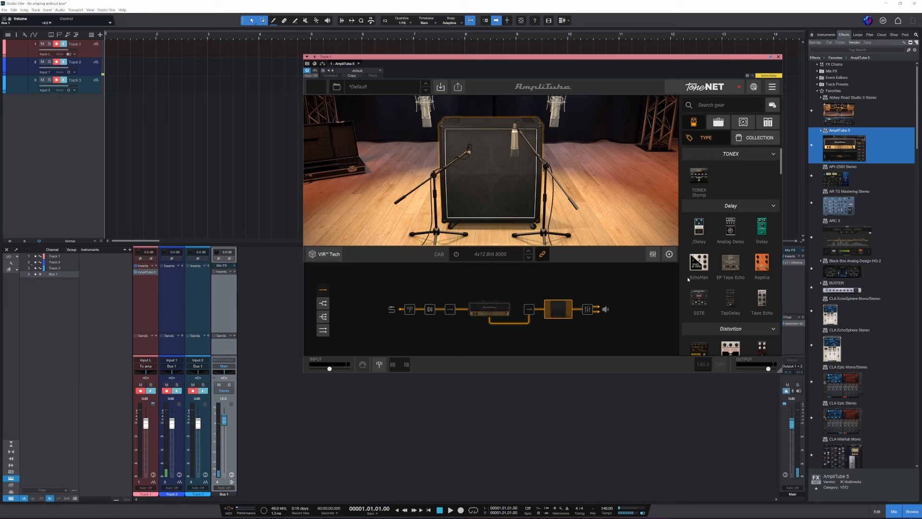
Insert AmpliTube's Noise Gate pedal ahead of the Distortion pedal
{"action": "scroll", "scroll_direction": "down", "scroll_amount": 3}
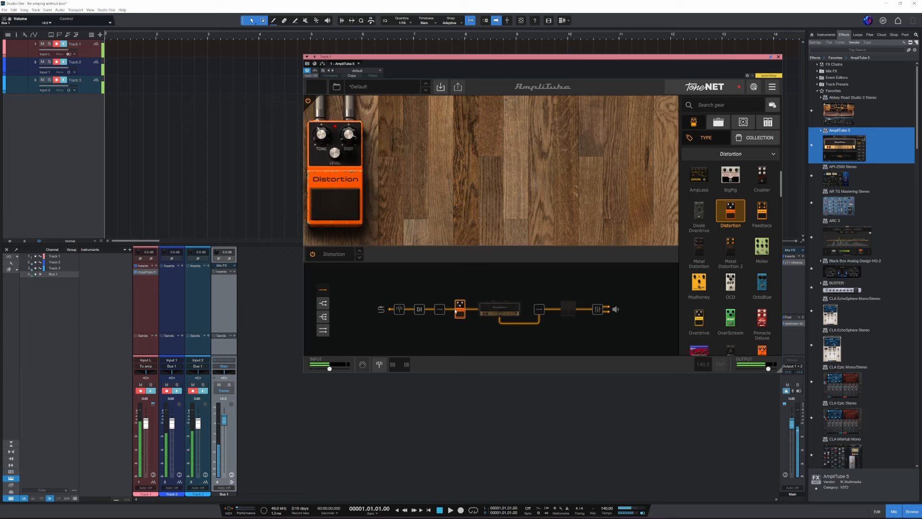
{"action": "mouse_move", "coordinate": [358, 379]}
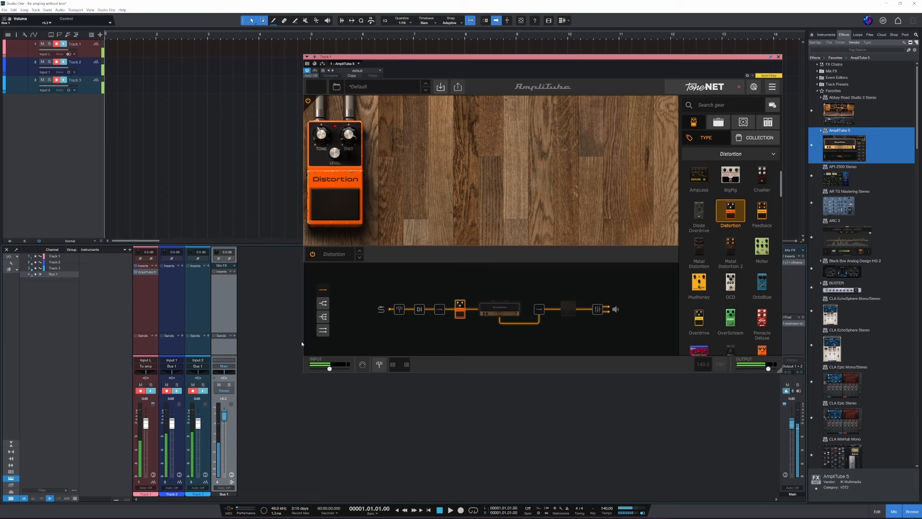
{"action": "mouse_move", "coordinate": [471, 314]}
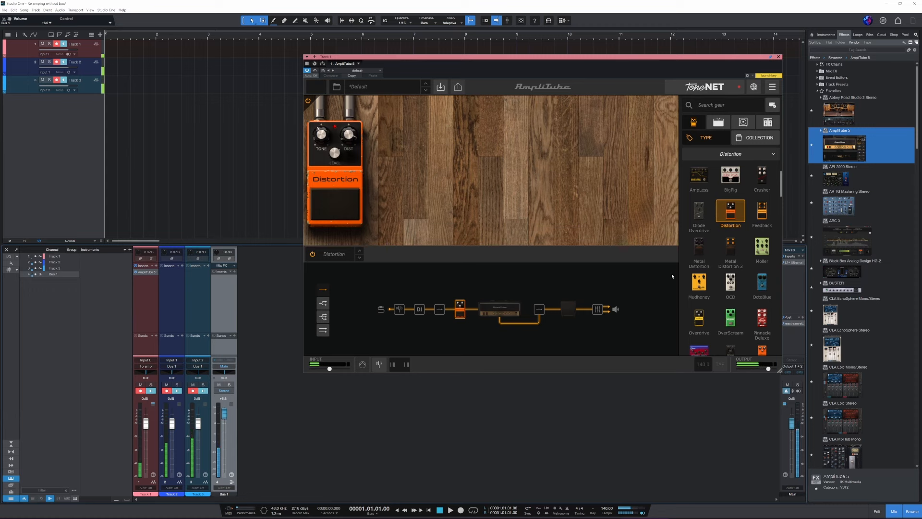
{"action": "scroll", "scroll_direction": "down", "scroll_amount": 3}
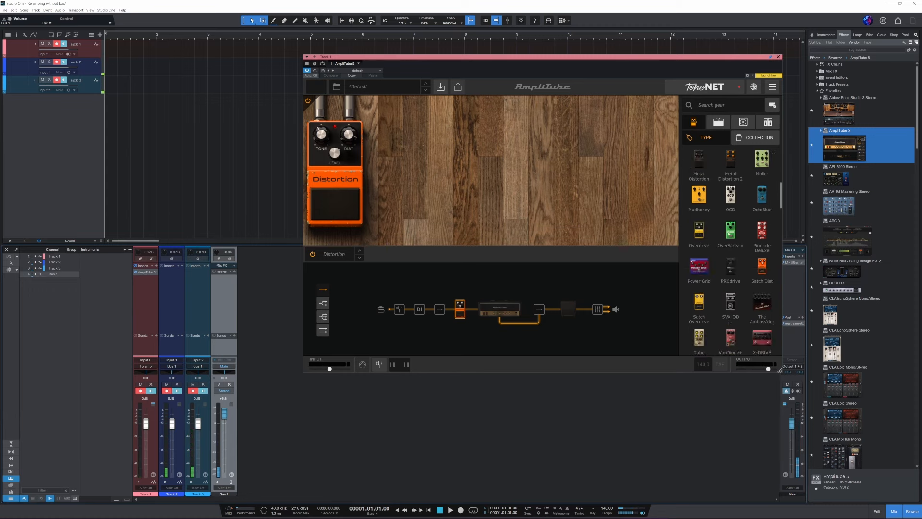
{"action": "scroll", "scroll_direction": "down", "scroll_amount": 3}
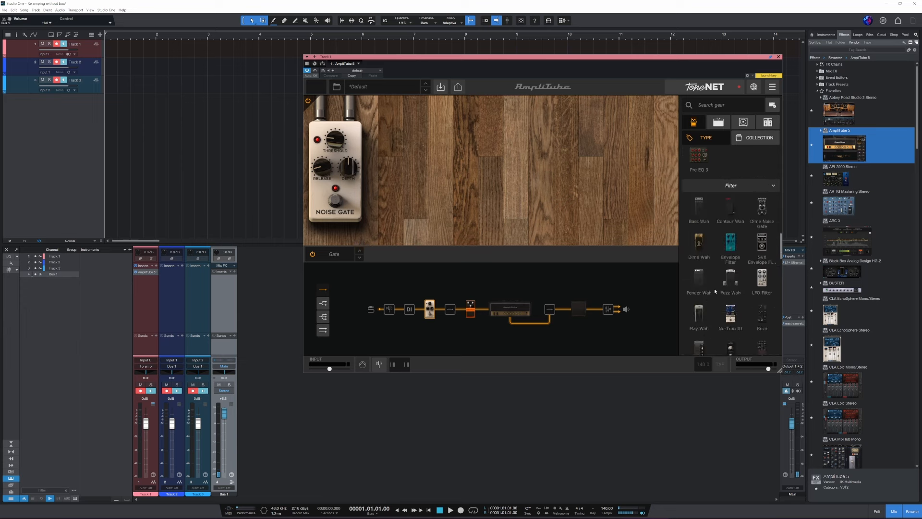
Insert the Phazer10 modulation pedal next to Distortion in AmpliTube
{"action": "scroll", "scroll_direction": "down", "scroll_amount": 3}
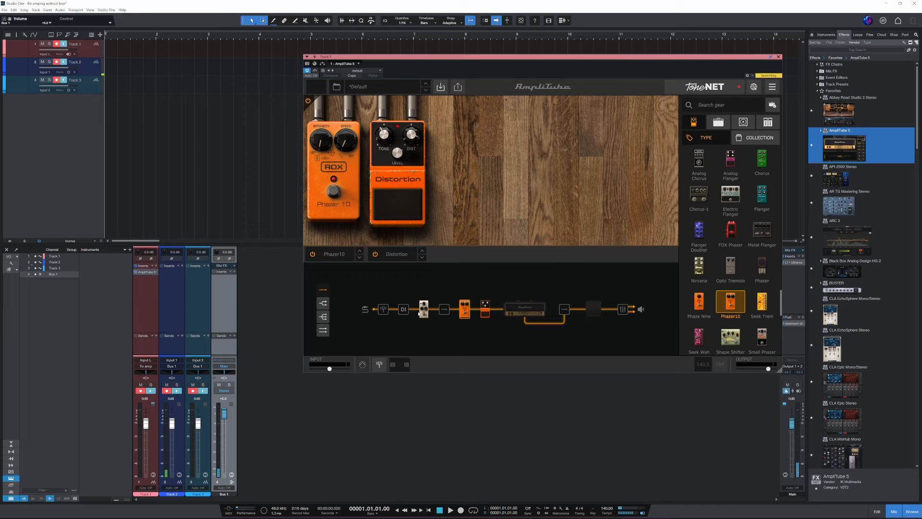
{"action": "mouse_move", "coordinate": [417, 312]}
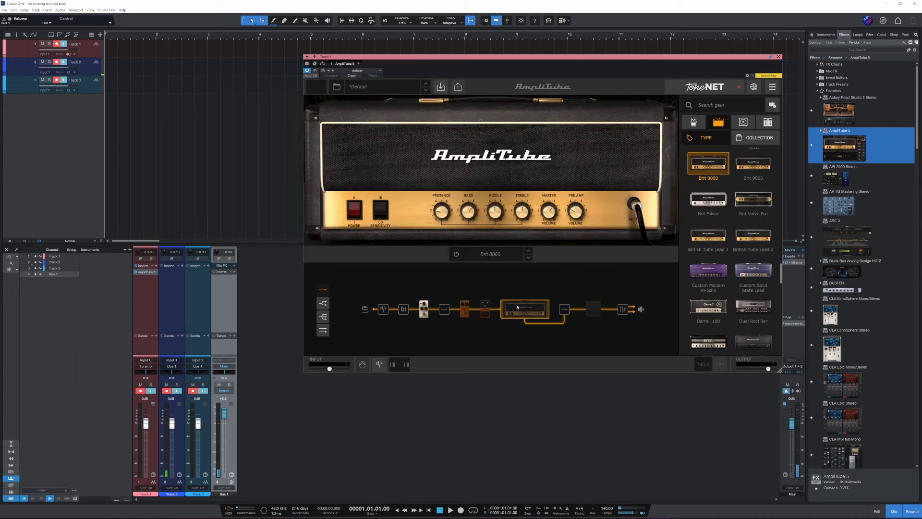
{"action": "mouse_move", "coordinate": [534, 289]}
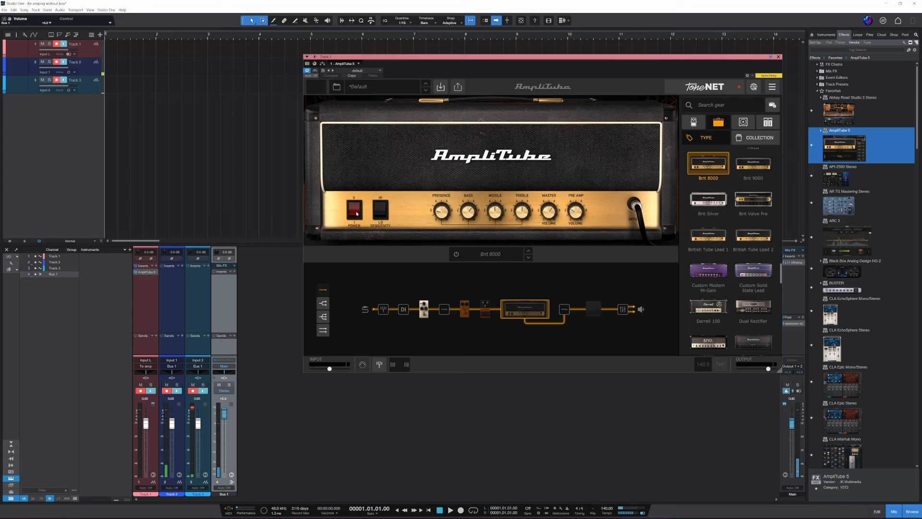
Adjust the Brit 8000 amp's Master Volume and Middle knobs in AmpliTube 5
{"action": "left_click", "coordinate": [354, 210]}
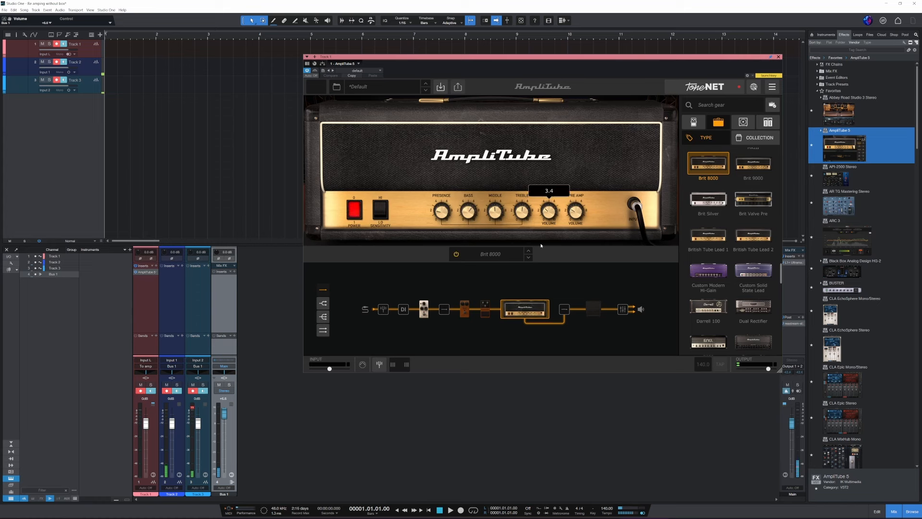
{"action": "left_click_drag", "start_coordinate": [546, 210], "coordinate": [546, 220]}
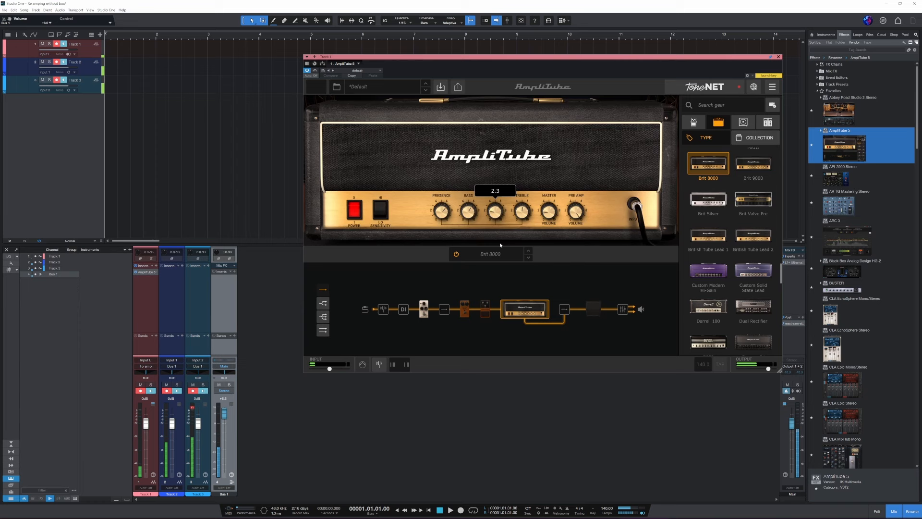
{"action": "left_click_drag", "start_coordinate": [521, 212], "coordinate": [523, 203]}
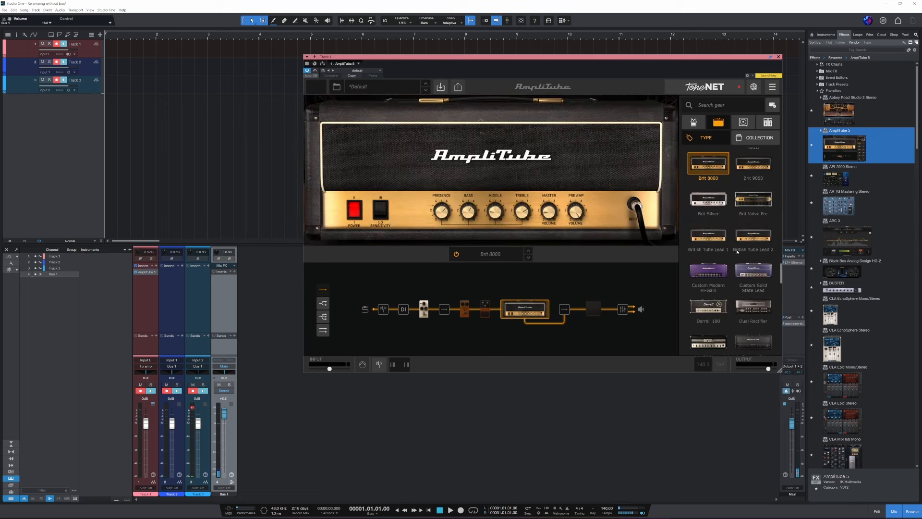
Swap the amp to the E650 head and adjust its lead presence and lead volume
{"action": "scroll", "scroll_direction": "down", "scroll_amount": 3}
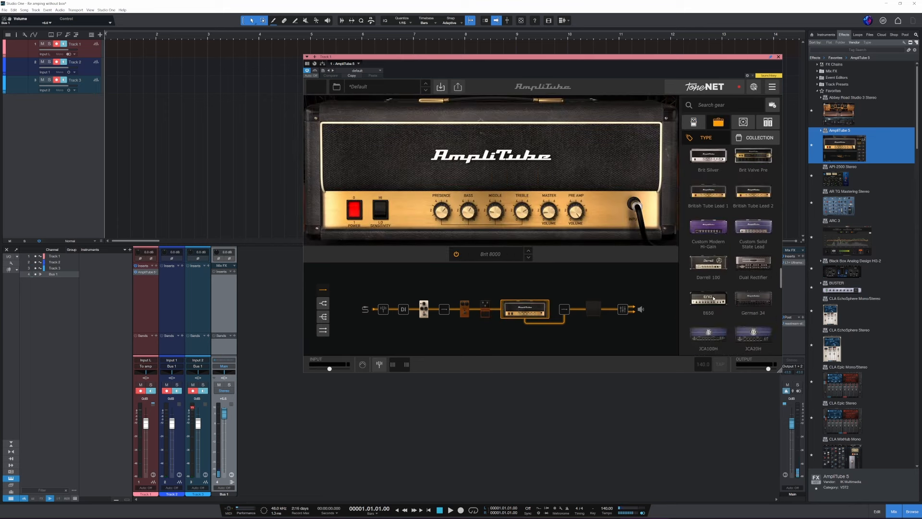
{"action": "left_click", "coordinate": [707, 296]}
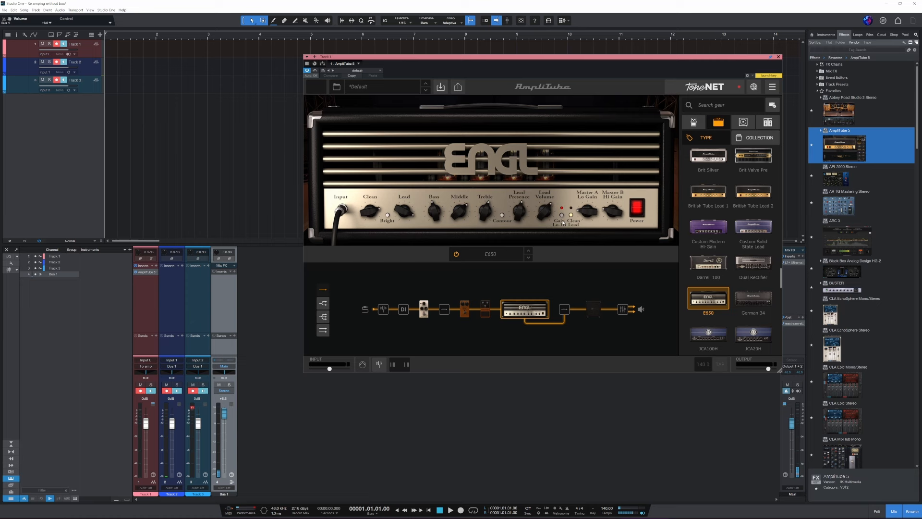
{"action": "left_click_drag", "start_coordinate": [586, 213], "coordinate": [585, 206]}
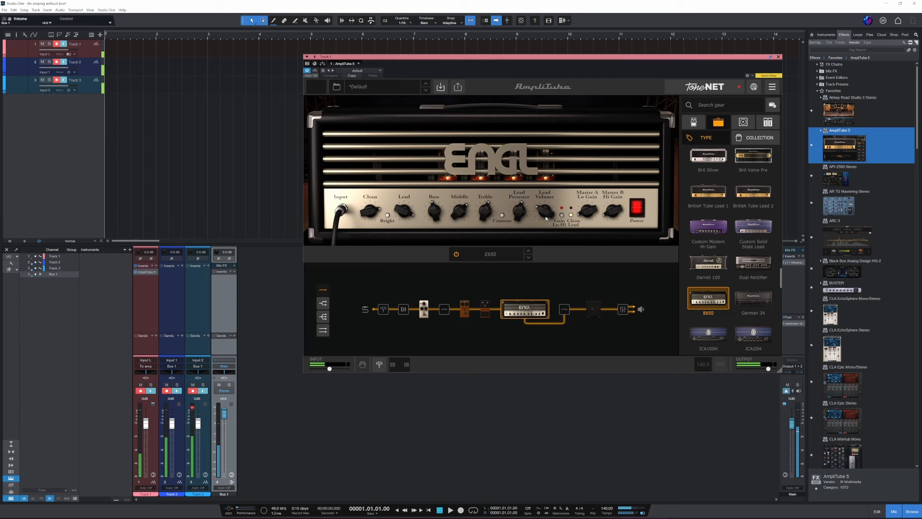
{"action": "left_click_drag", "start_coordinate": [544, 210], "coordinate": [545, 194]}
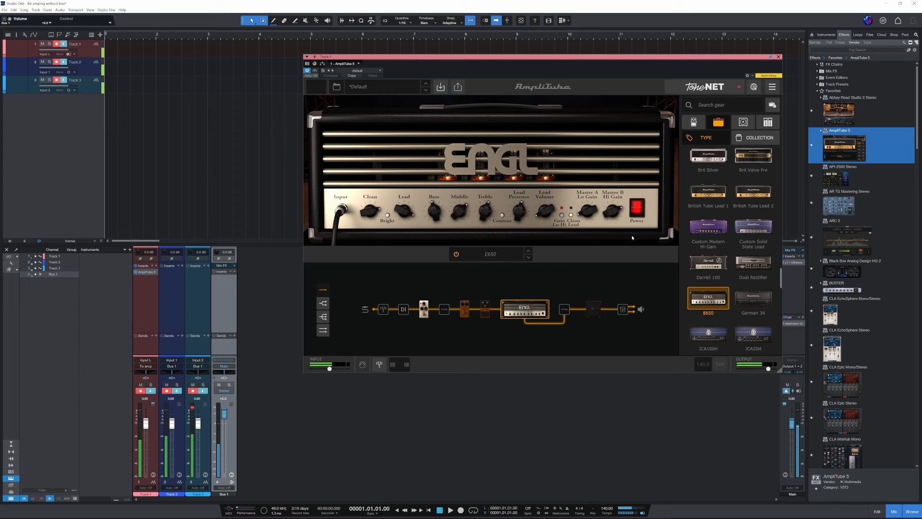
{"action": "mouse_move", "coordinate": [642, 252]}
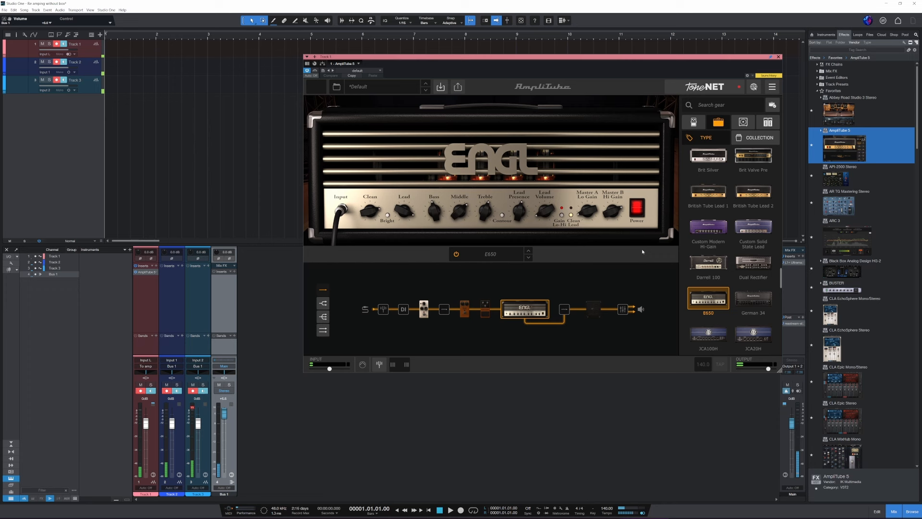
Switch to the German 34 head, tweak one of its controls, and close AmpliTube 5
{"action": "left_click", "coordinate": [753, 297]}
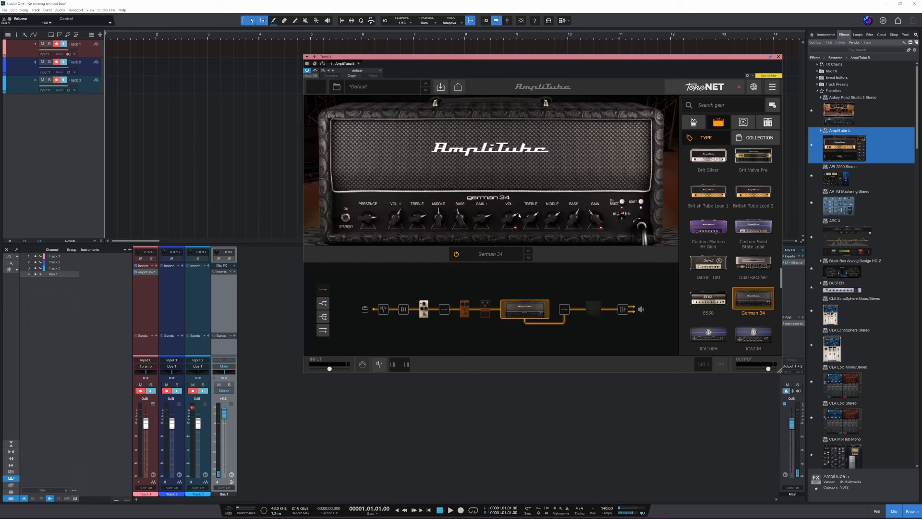
{"action": "left_click_drag", "start_coordinate": [509, 218], "coordinate": [509, 212]}
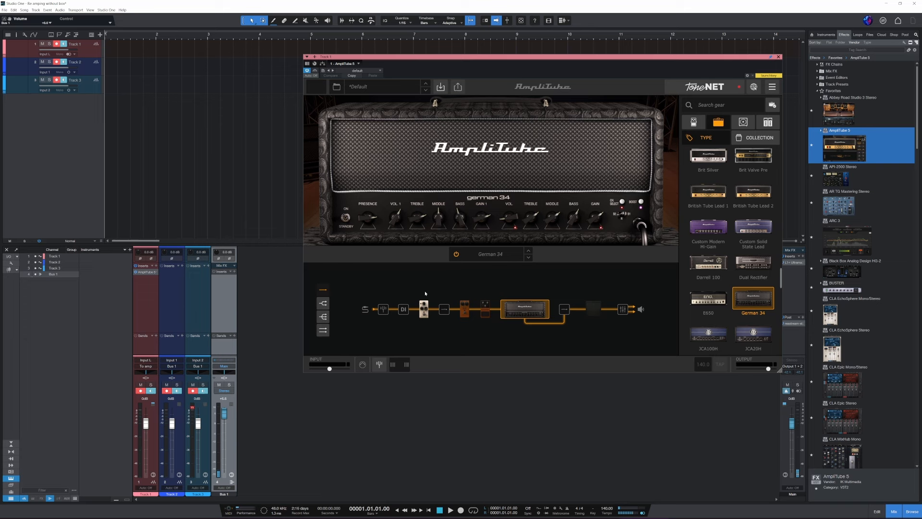
{"action": "mouse_move", "coordinate": [457, 314]}
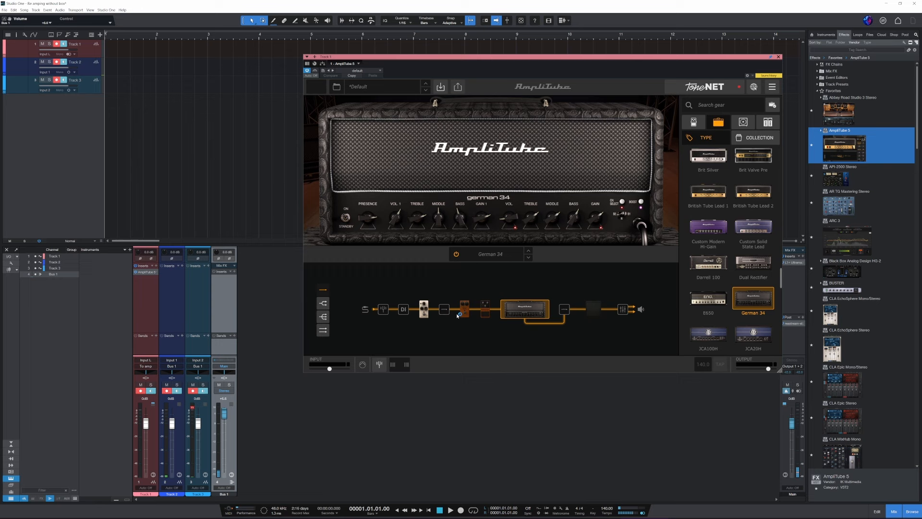
{"action": "mouse_move", "coordinate": [304, 317]}
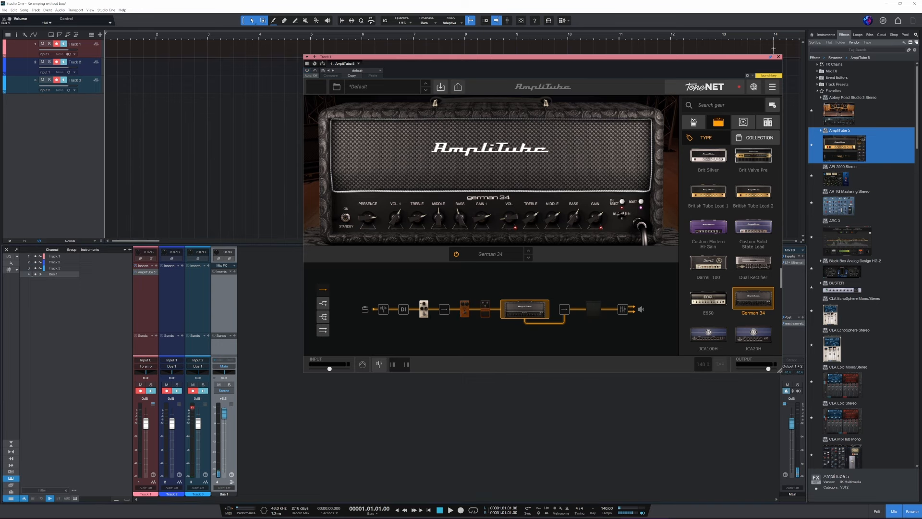
{"action": "left_click", "coordinate": [777, 57]}
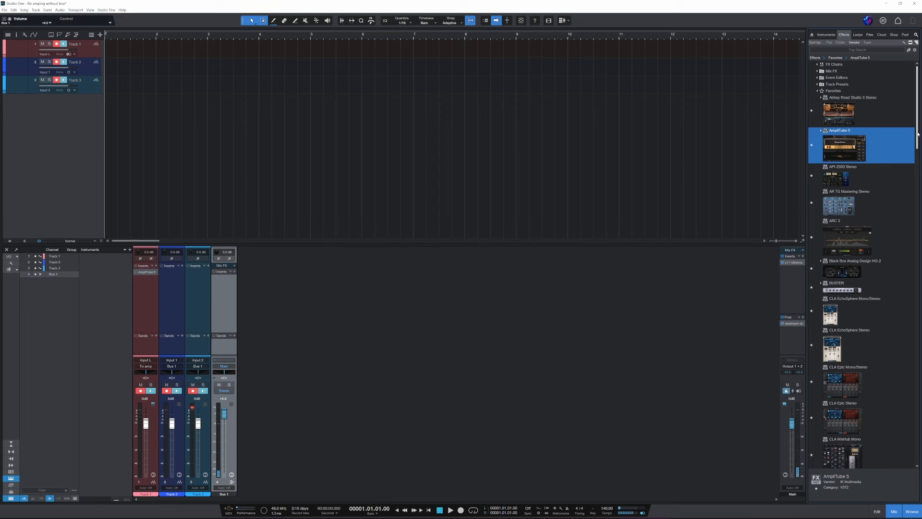
Insert TONEX on Track 1 after AmpliTube 5 and load a tone model
{"action": "scroll", "scroll_direction": "down", "scroll_amount": 3}
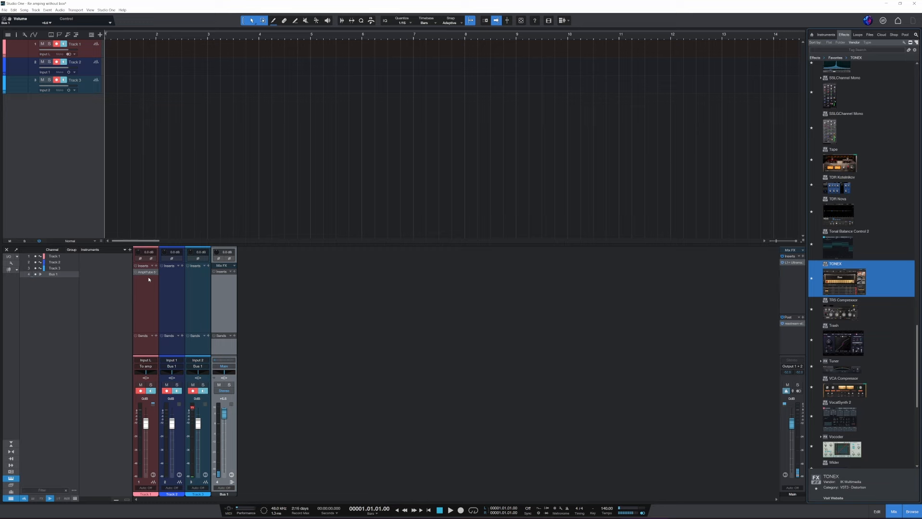
{"action": "mouse_move", "coordinate": [210, 280]}
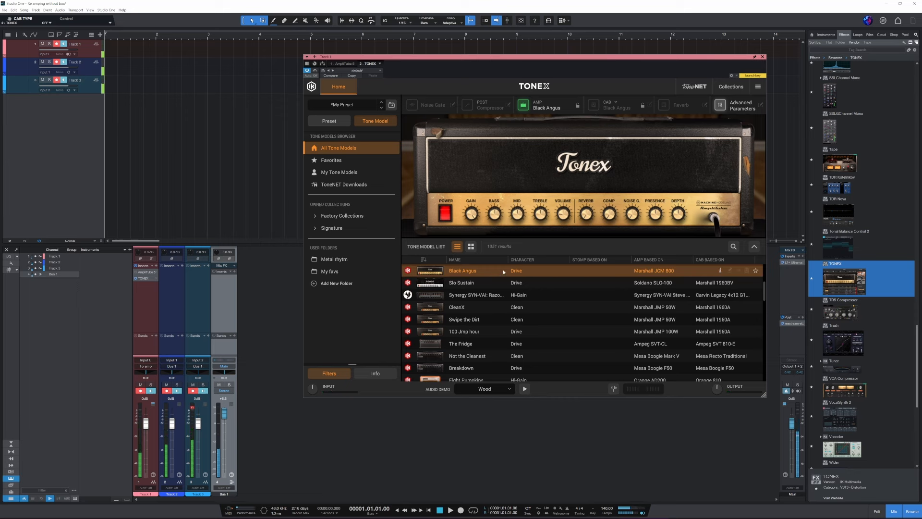
{"action": "left_click", "coordinate": [461, 282]}
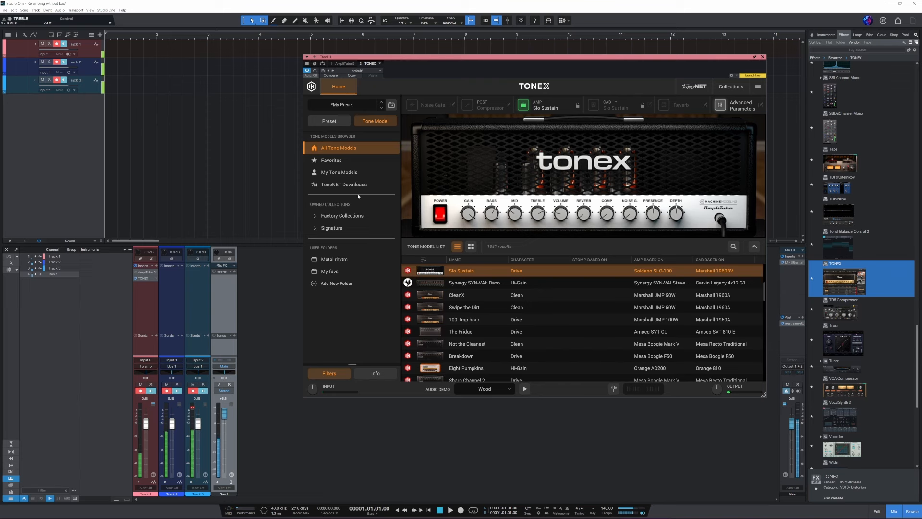
Expand the Signature collection under Owned Collections in TONEX's tone model browser
{"action": "left_click", "coordinate": [331, 228]}
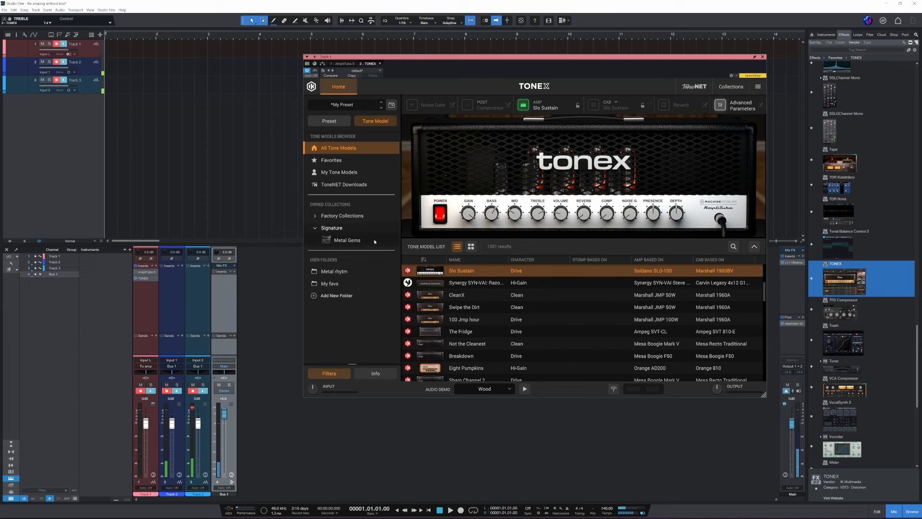
In Metal Gems, audition Power 'n' Pride and The Riff Master, then load Modern Lead
{"action": "left_click", "coordinate": [347, 240]}
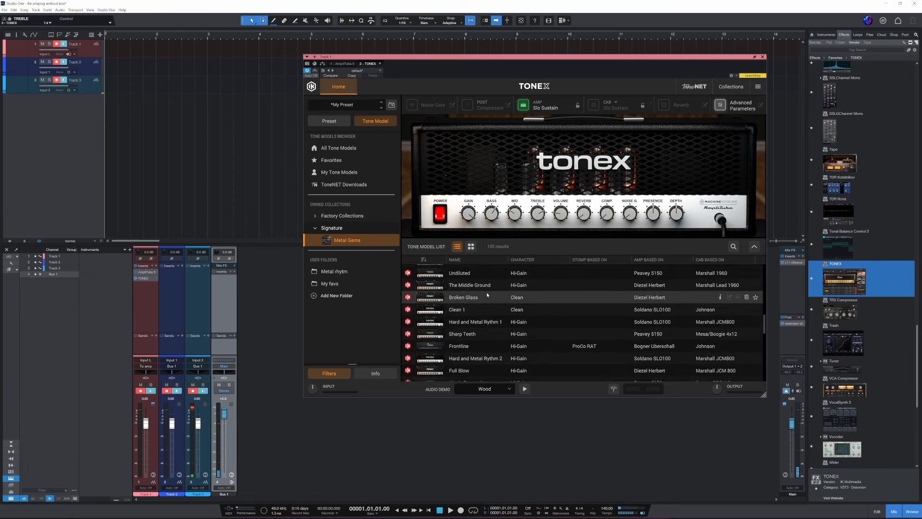
{"action": "scroll", "scroll_direction": "down", "scroll_amount": 3}
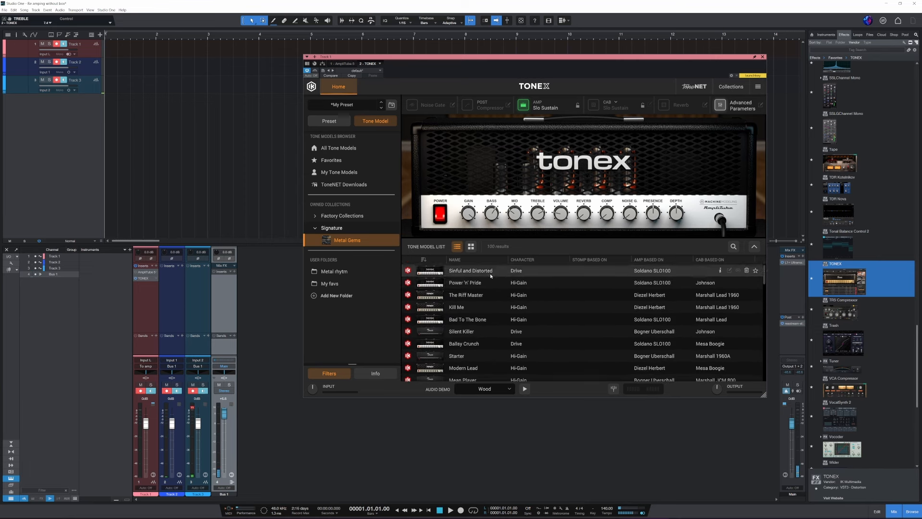
{"action": "left_click", "coordinate": [464, 282]}
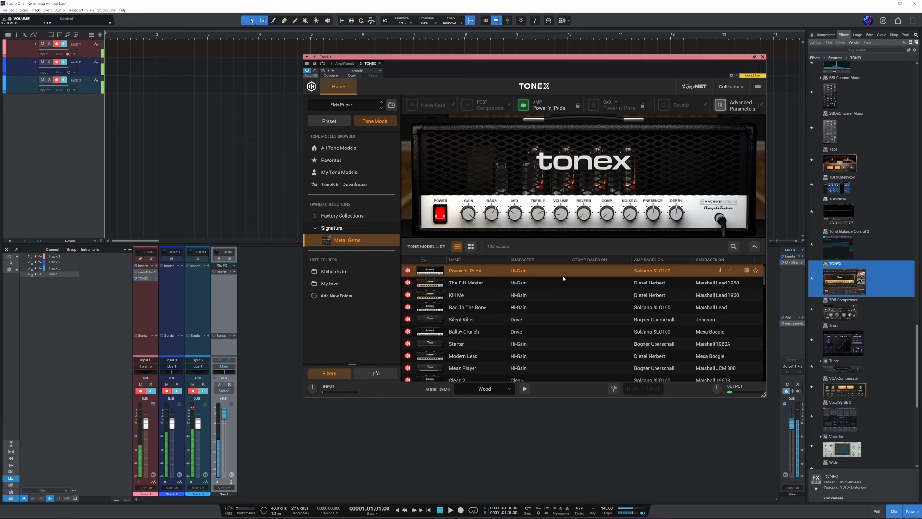
{"action": "left_click", "coordinate": [465, 282]}
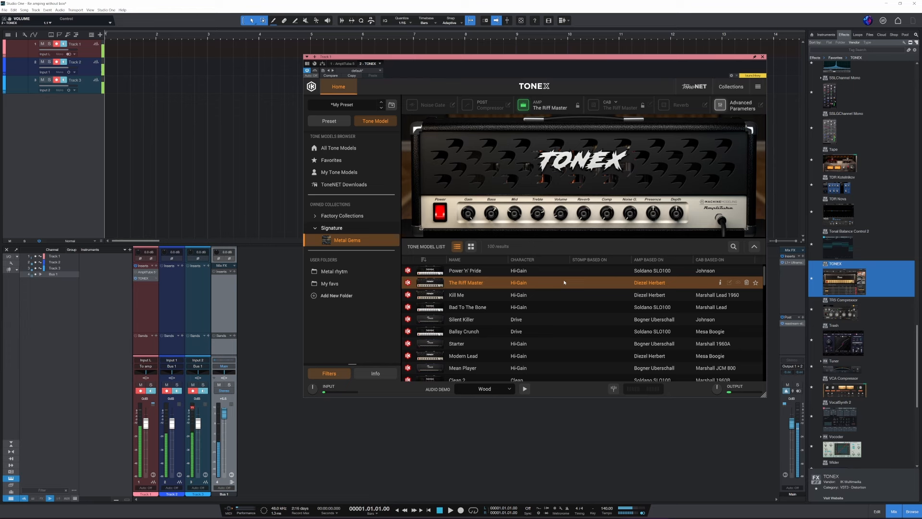
{"action": "mouse_move", "coordinate": [555, 300]}
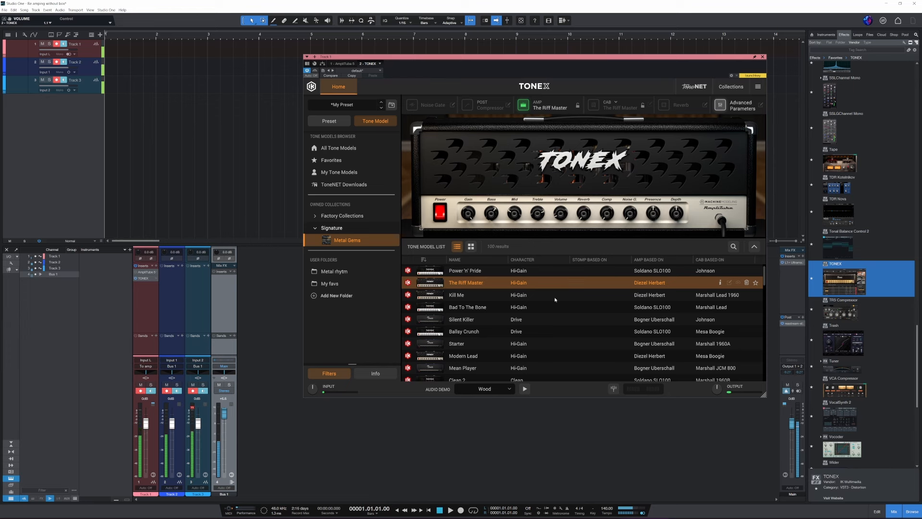
{"action": "left_click", "coordinate": [462, 356]}
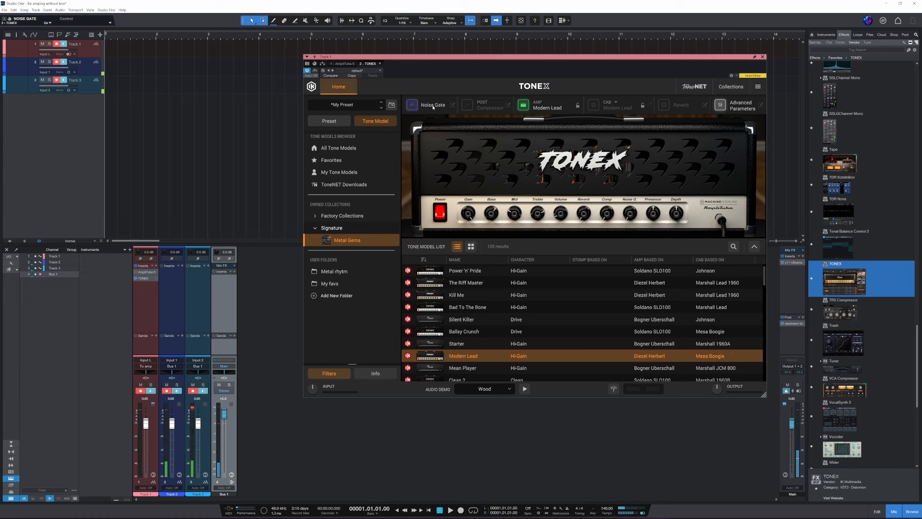
Enable TONEX's Noise Gate and scroll the Effects browser down to CLA Epic Stereo
{"action": "left_click", "coordinate": [432, 105]}
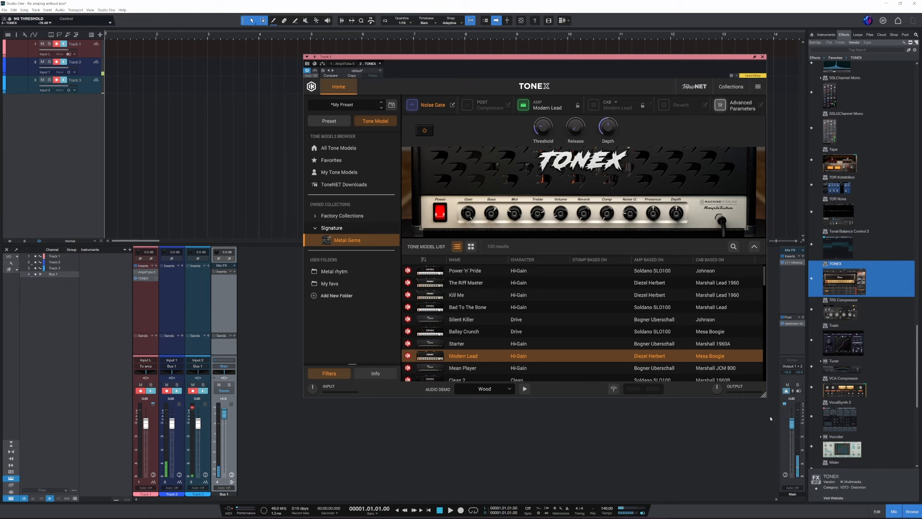
{"action": "scroll", "scroll_direction": "down", "scroll_amount": 3}
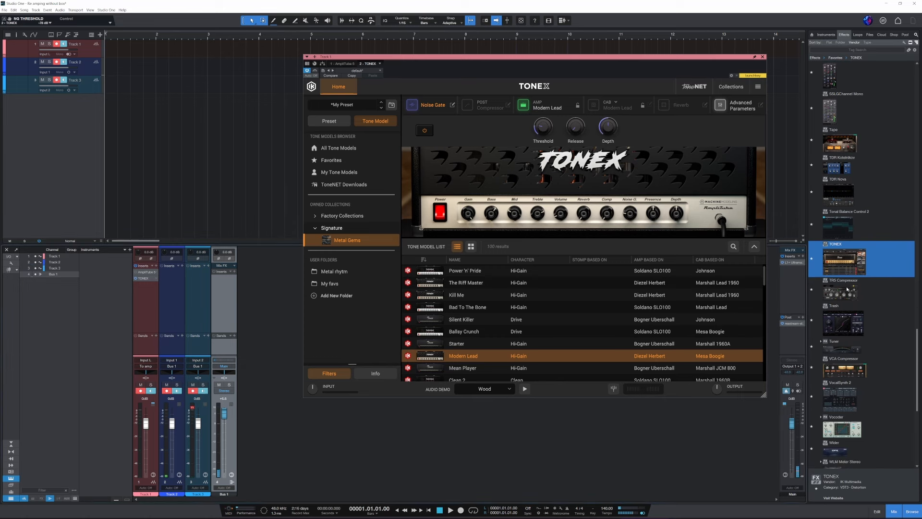
{"action": "scroll", "scroll_direction": "down", "scroll_amount": 3}
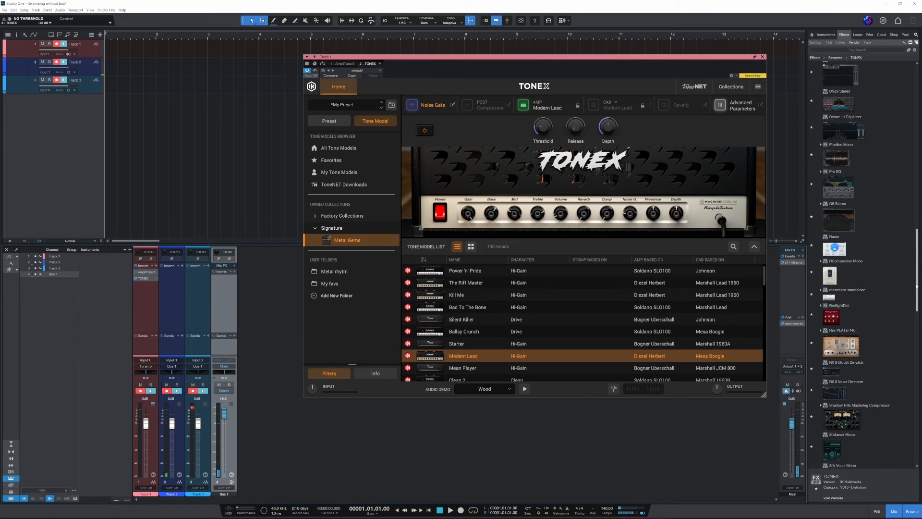
{"action": "scroll", "scroll_direction": "down", "scroll_amount": 3}
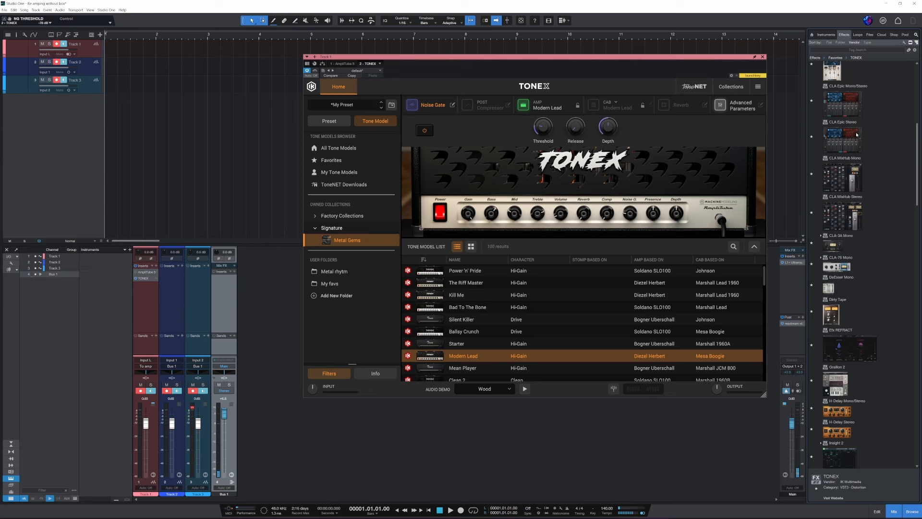
Create a CLA Epic Stereo FX channel and load a CLA preset from its menu
{"action": "left_click", "coordinate": [842, 136]}
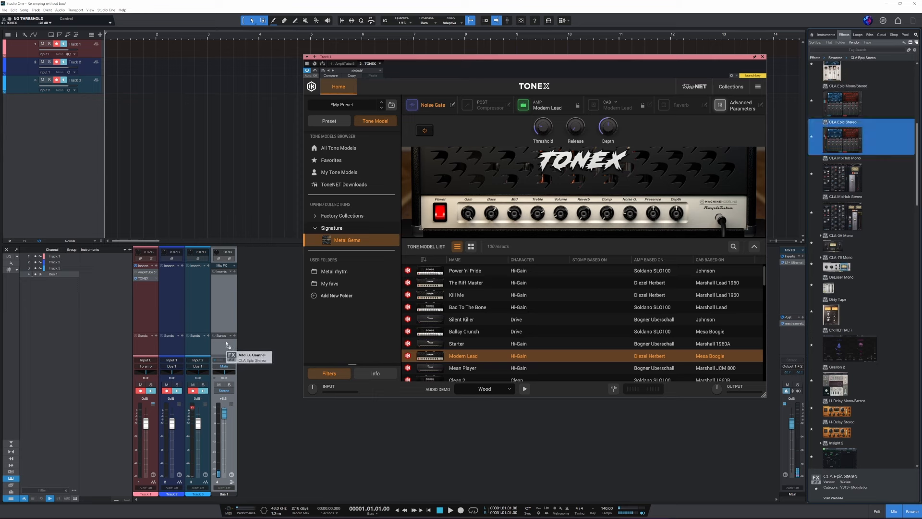
{"action": "mouse_move", "coordinate": [241, 343]}
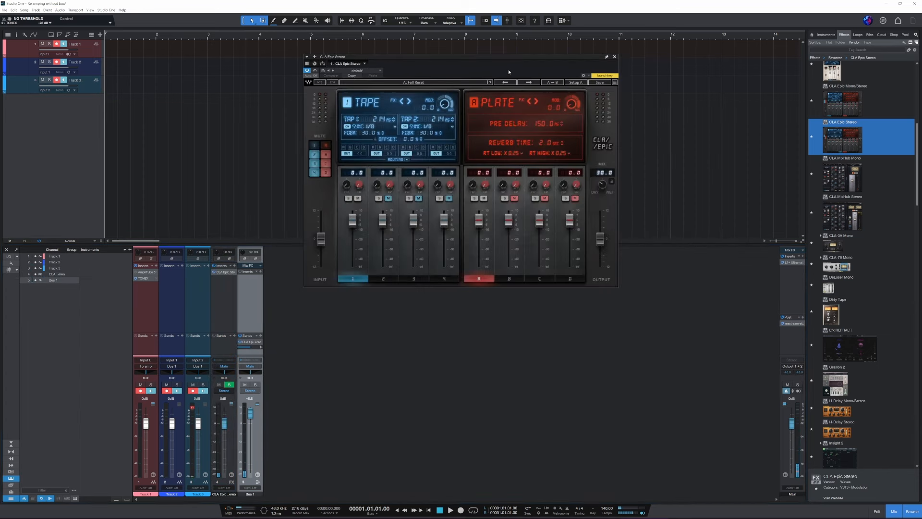
{"action": "left_click", "coordinate": [489, 82]}
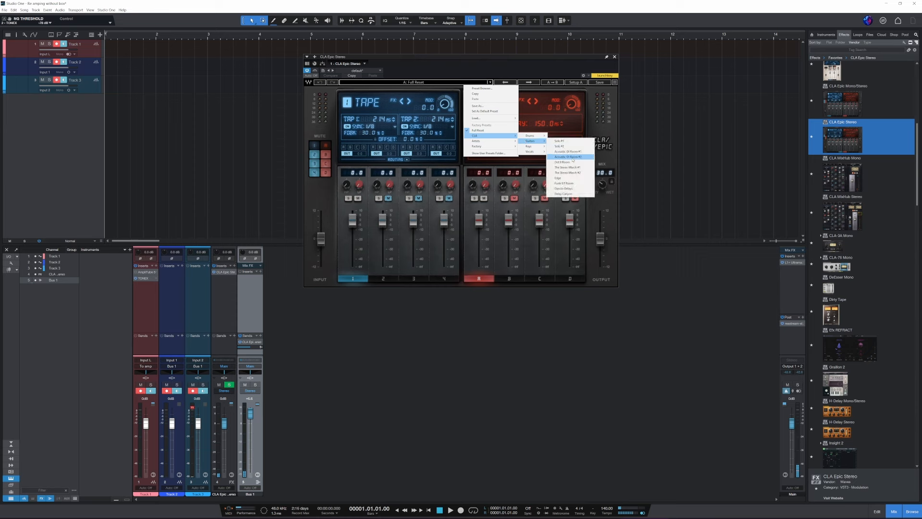
{"action": "left_click", "coordinate": [566, 167]}
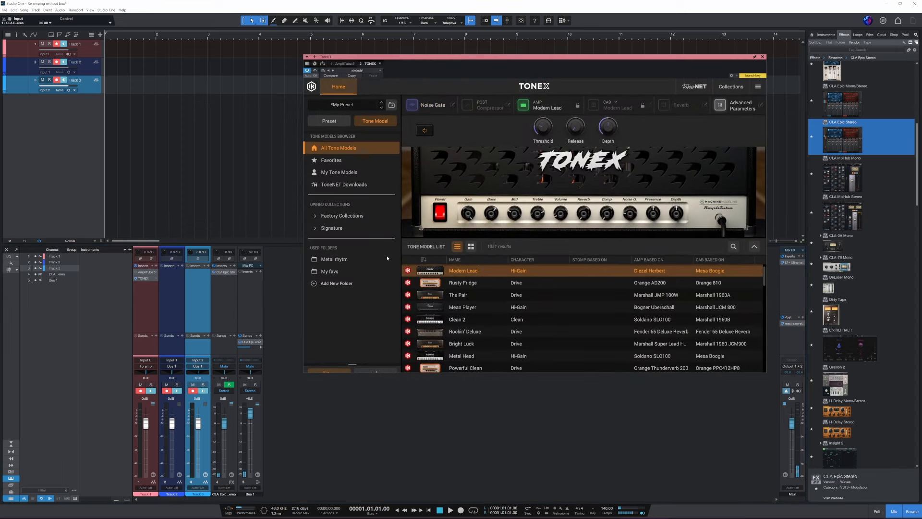
{"action": "mouse_move", "coordinate": [500, 188]}
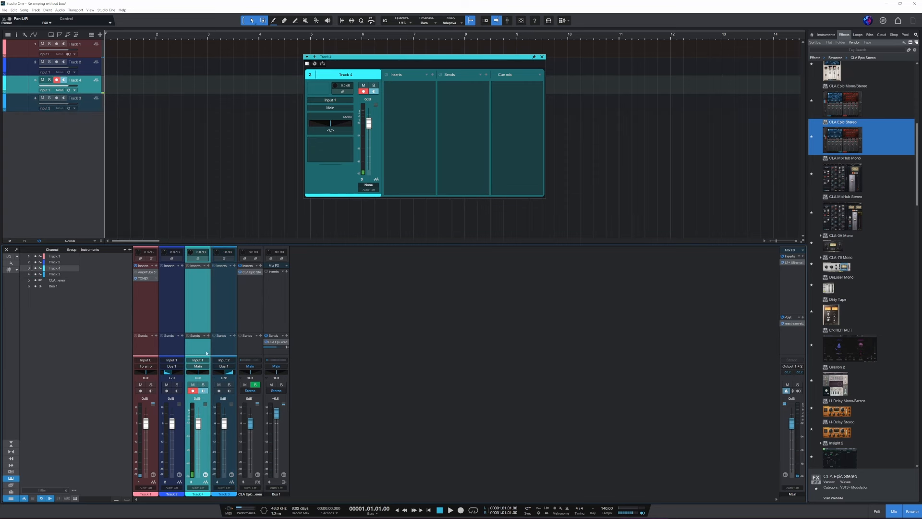
{"action": "mouse_move", "coordinate": [215, 371]}
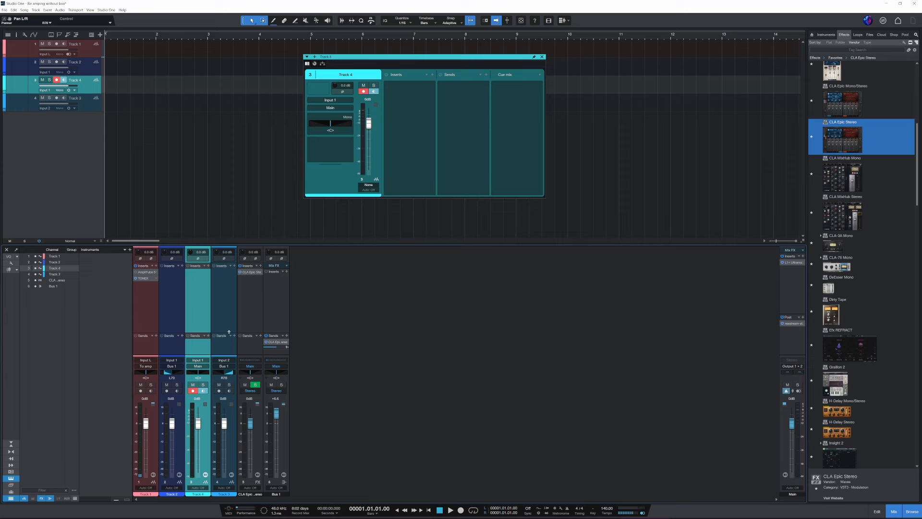
{"action": "mouse_move", "coordinate": [201, 369]}
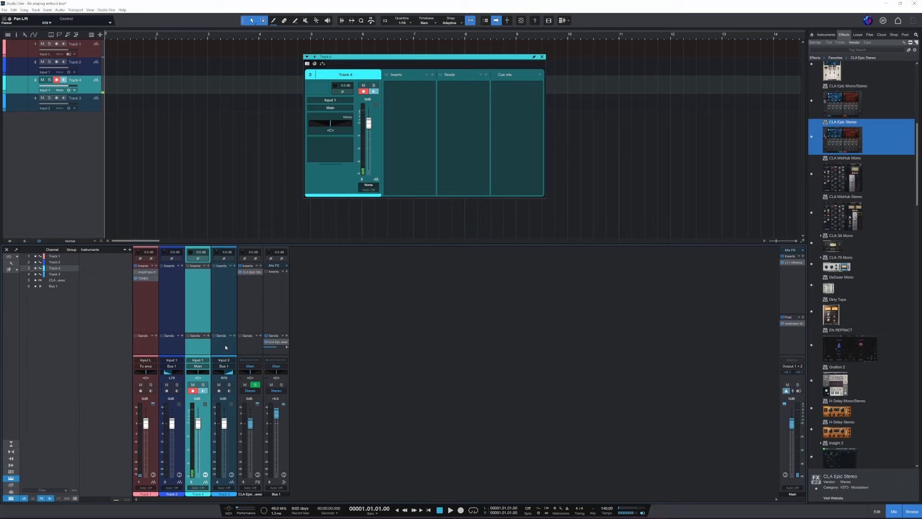
Close Track 4's channel editor window
{"action": "left_click", "coordinate": [541, 56]}
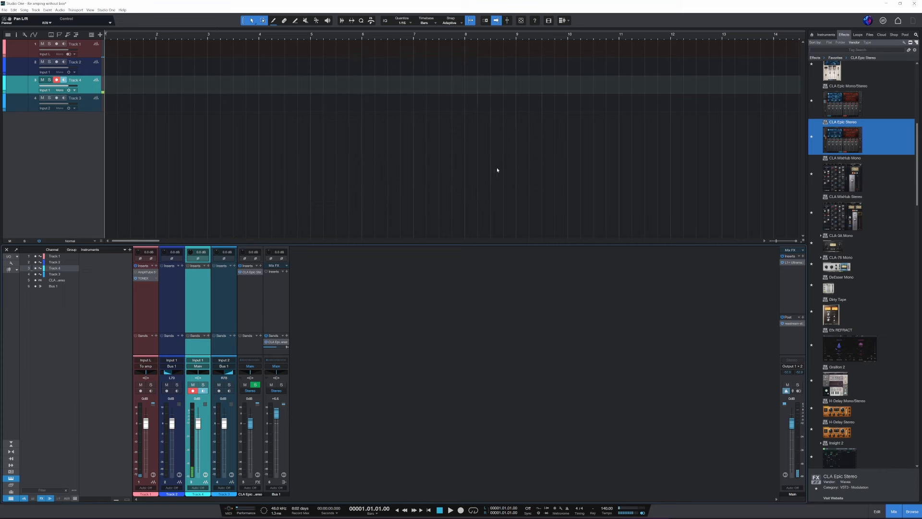